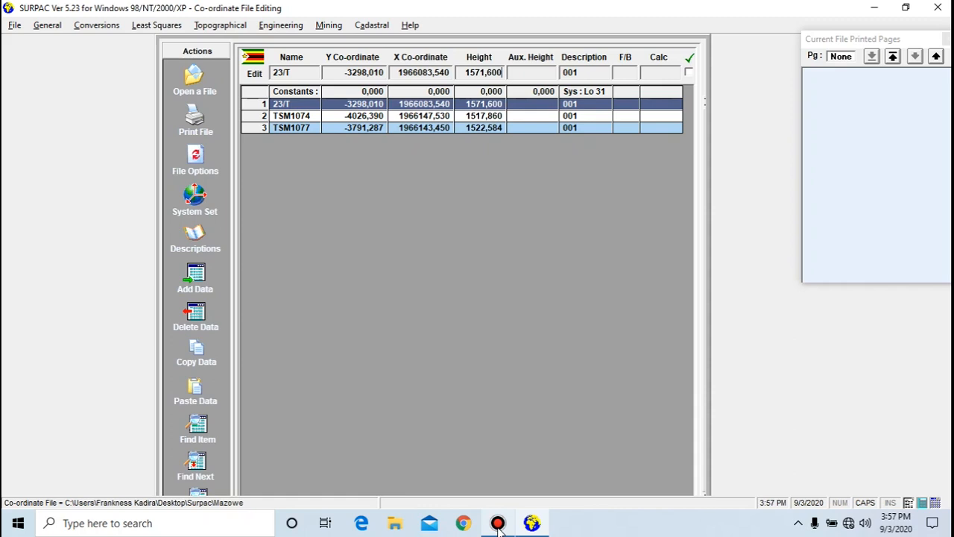
- Create a new coordinate file named Chase from the Select a Co-ordinate File dialog
left_click(498, 522)
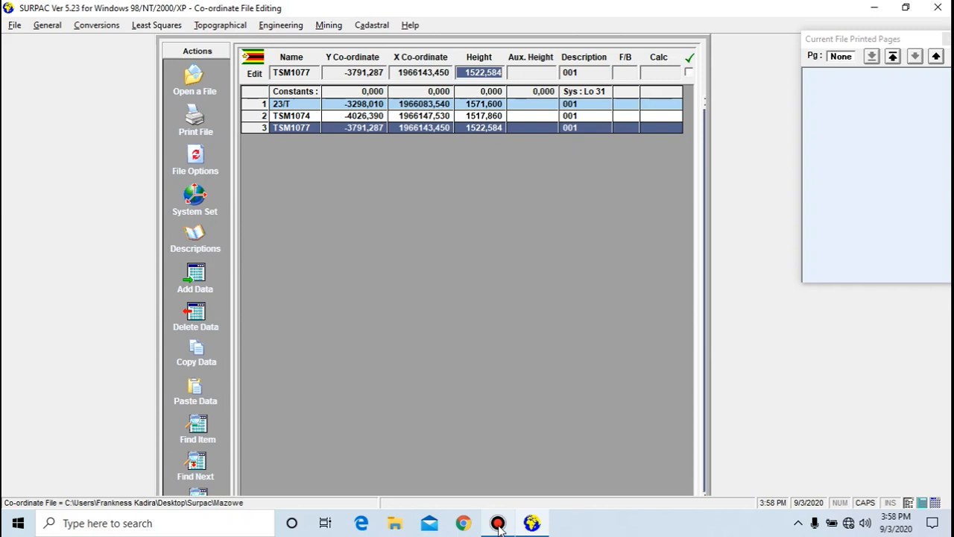
mouse_move(189, 85)
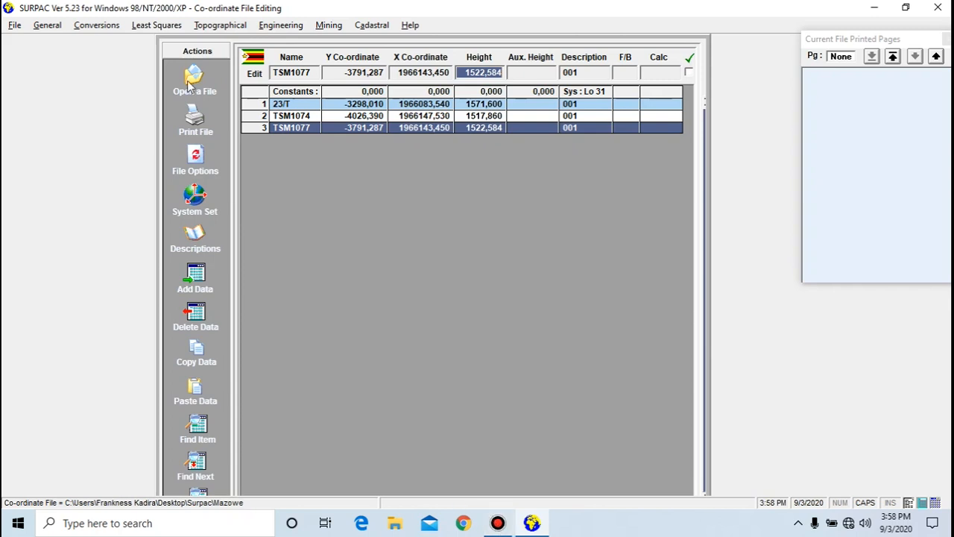
left_click(194, 78)
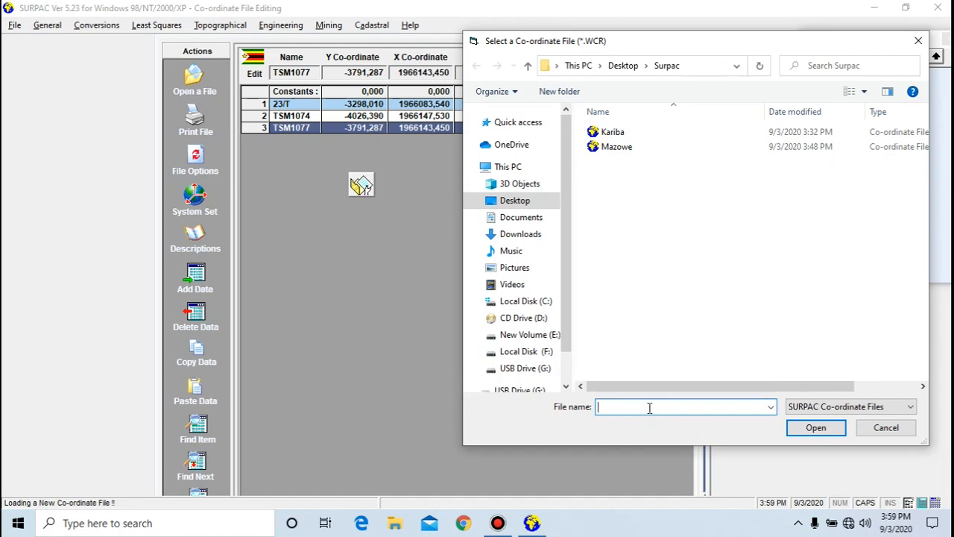
type("Chase")
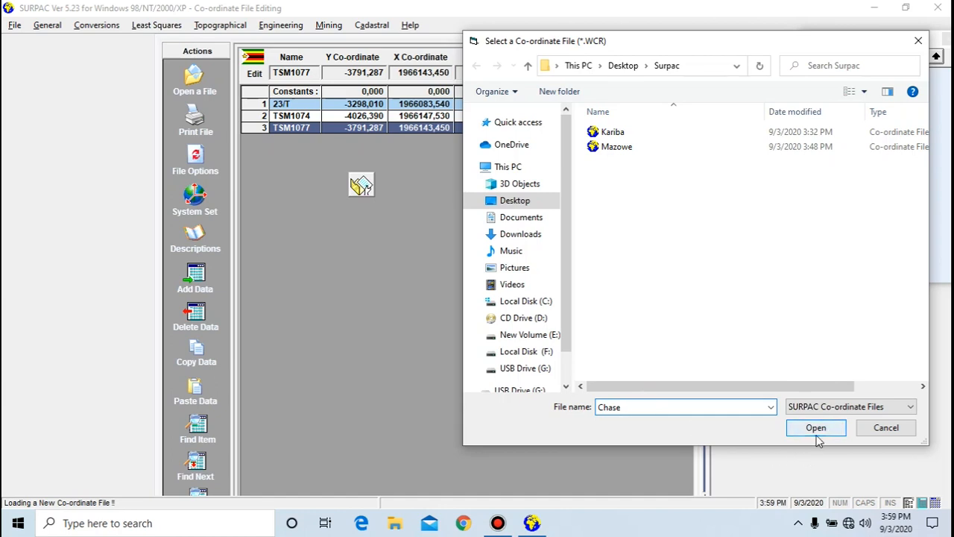
left_click(815, 426)
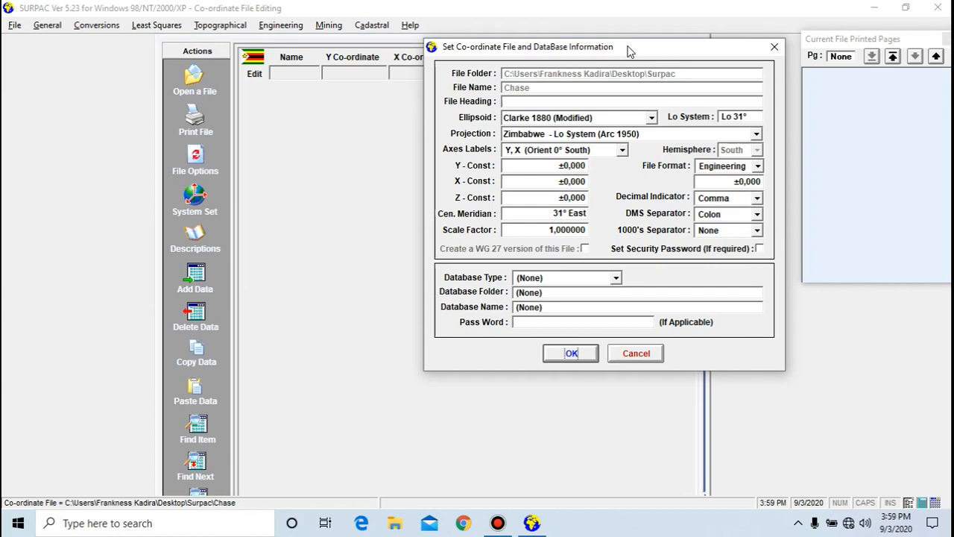
- Keep Clarke 1880 (Modified) ellipsoid and Zimbabwe Lo System projection for Chase and confirm
left_click(626, 134)
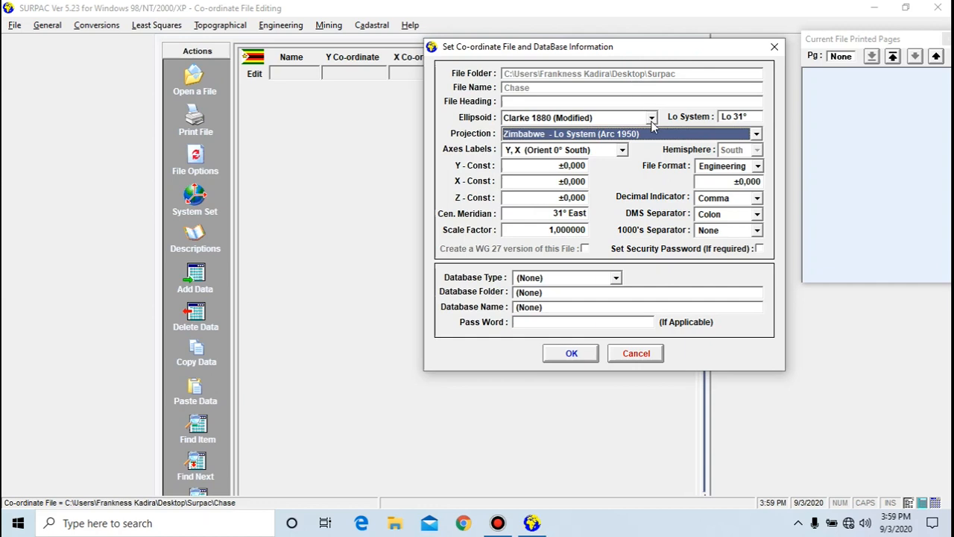
left_click(651, 116)
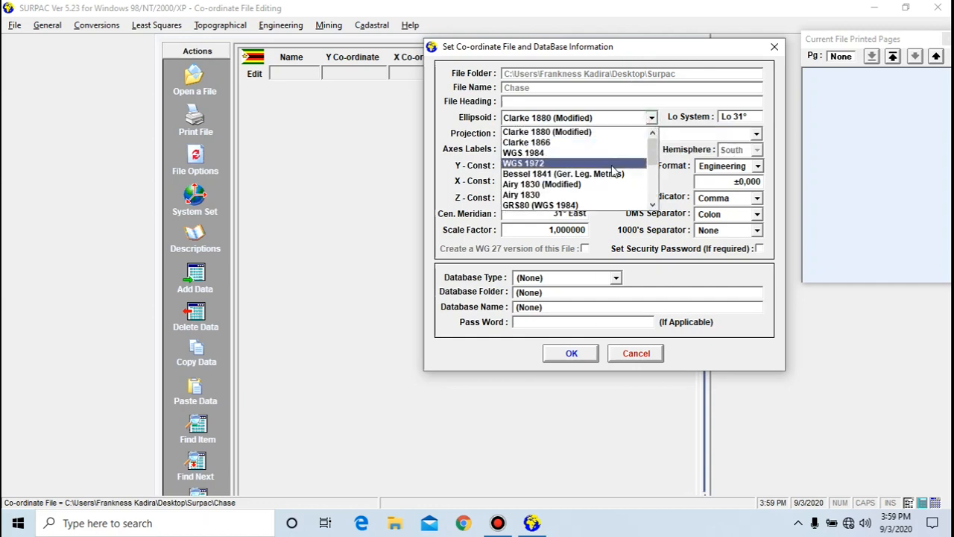
mouse_move(574, 152)
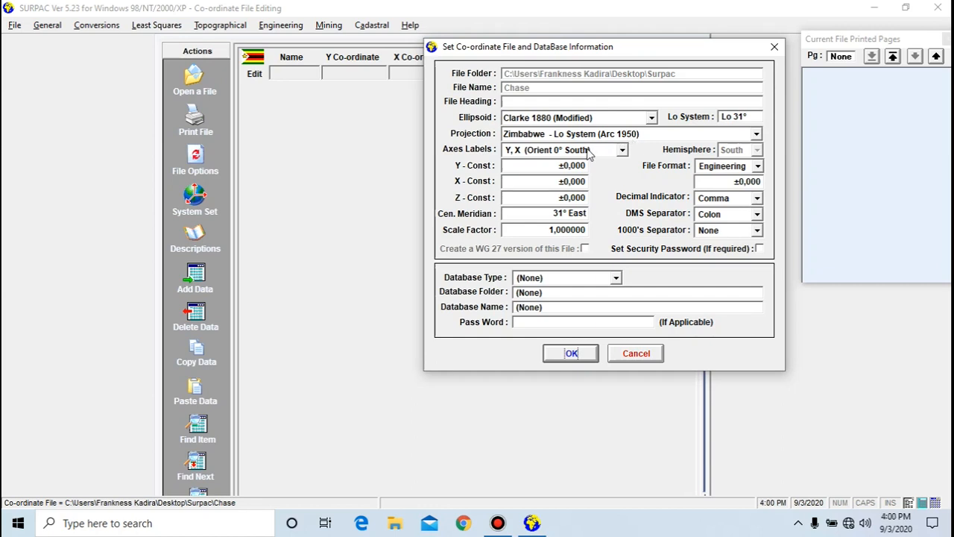
mouse_move(663, 170)
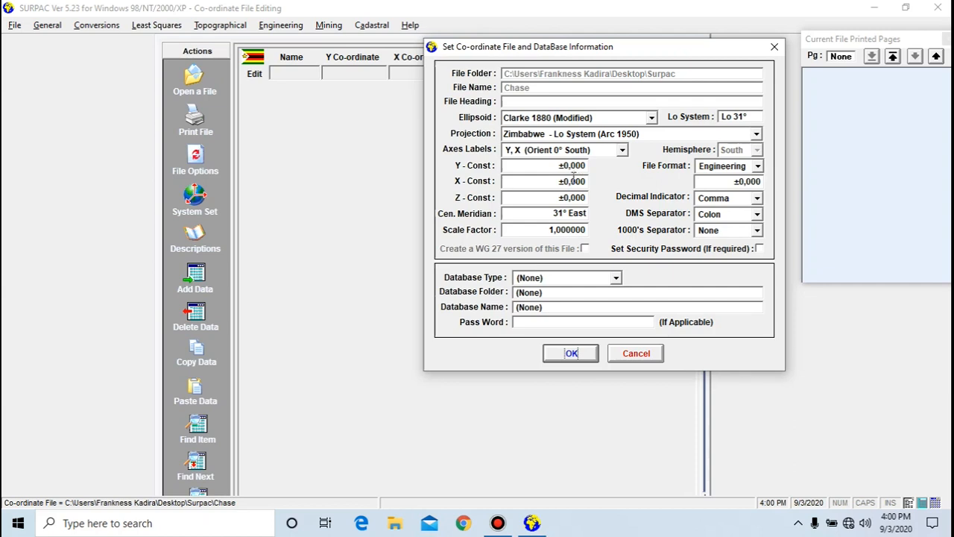
left_click(629, 134)
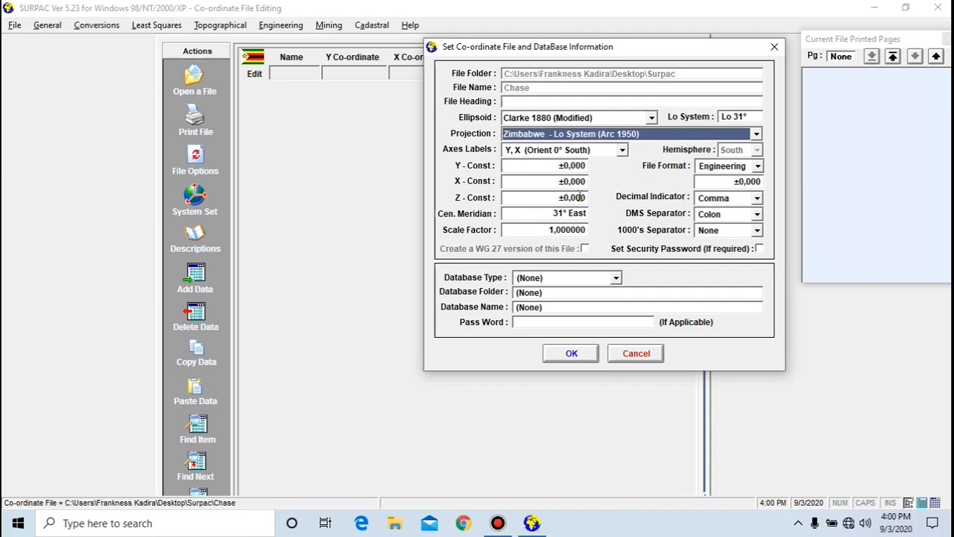
left_click(571, 352)
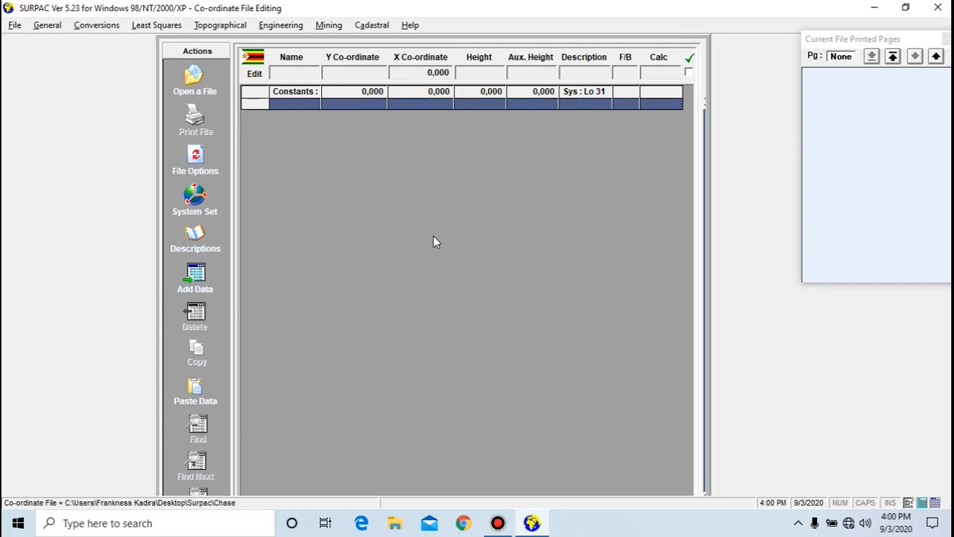
mouse_move(233, 278)
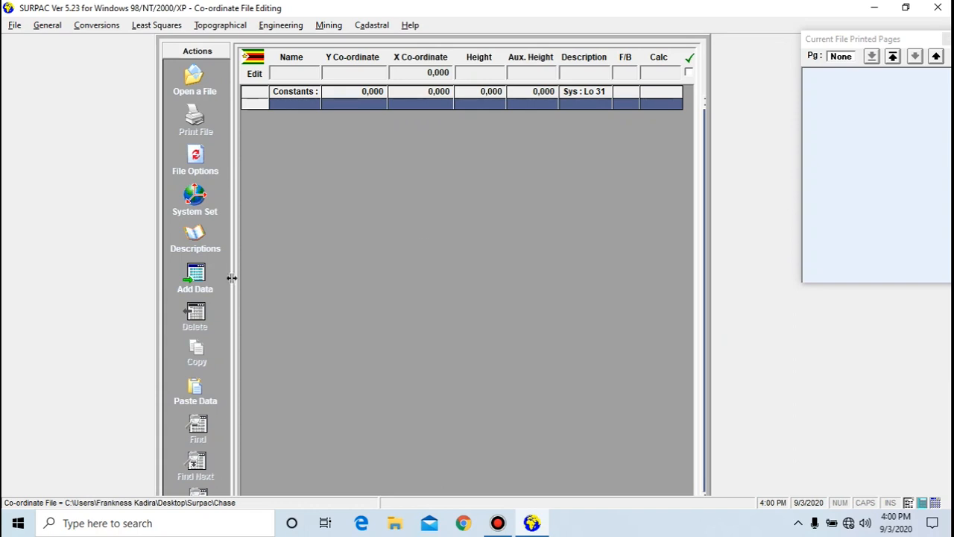
mouse_move(195, 277)
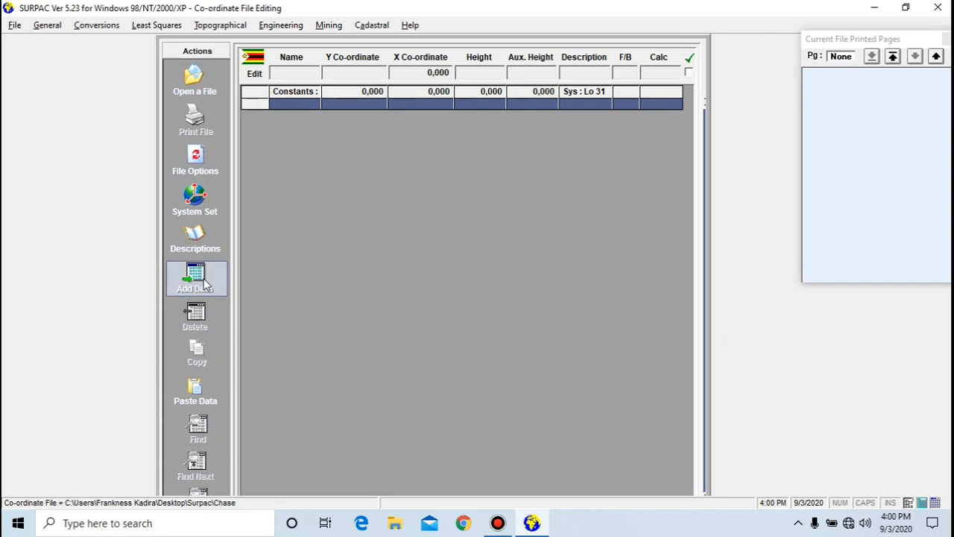
- Enter point 23/T with Y -3298,01, X 1966083,540 and height 1571,6 in the Add row
left_click(194, 278)
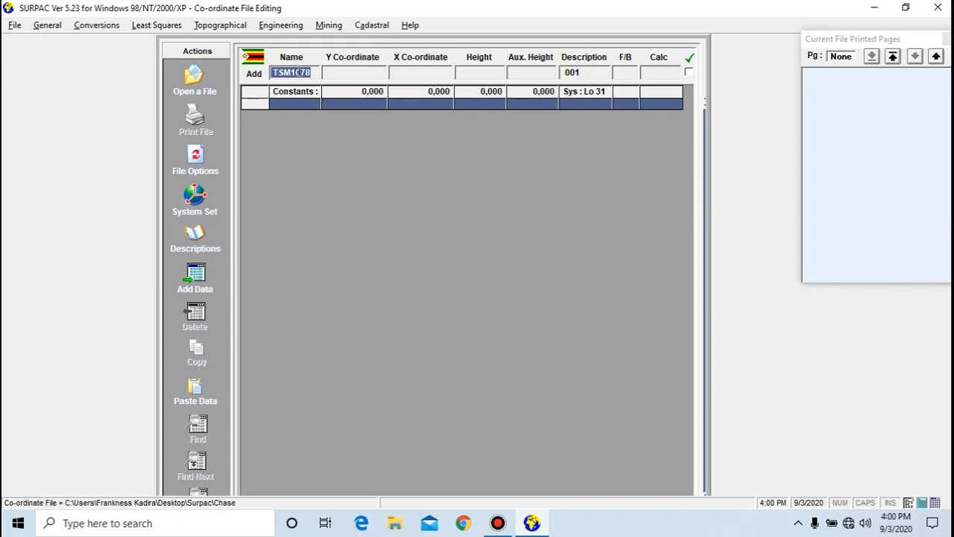
type("23")
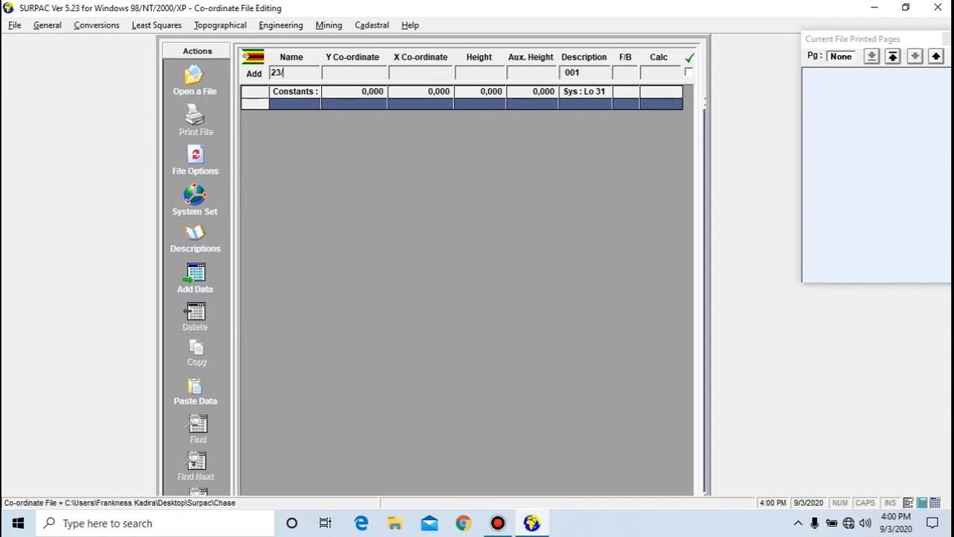
type("/T")
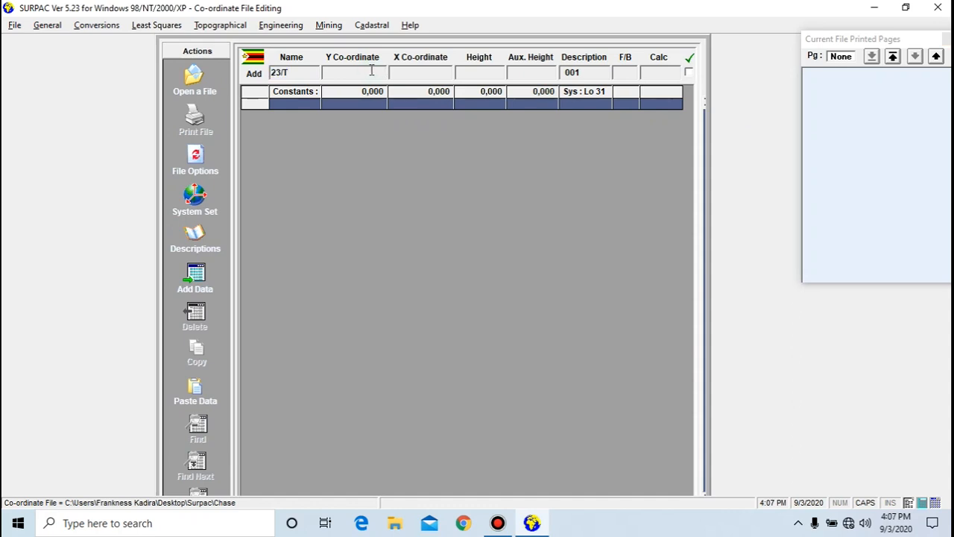
type("-3298")
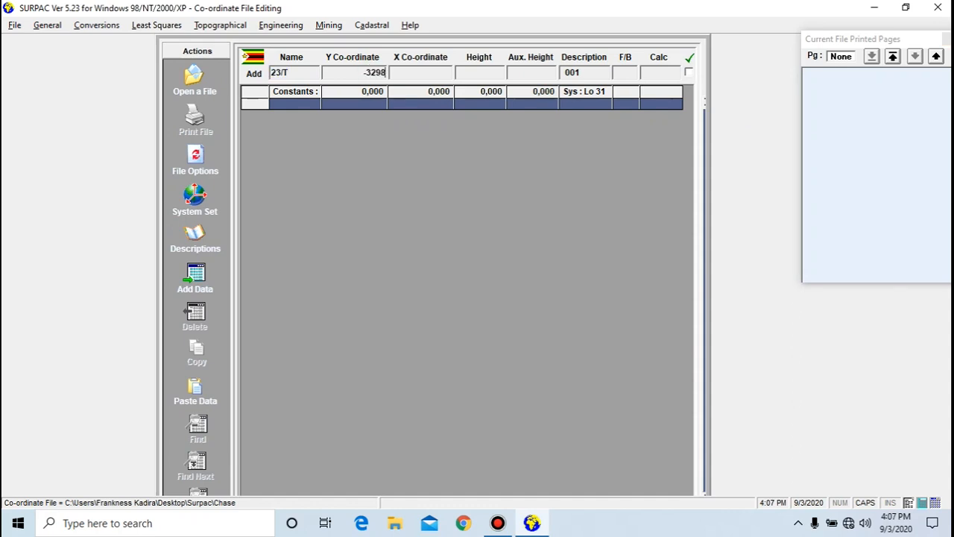
type(",010")
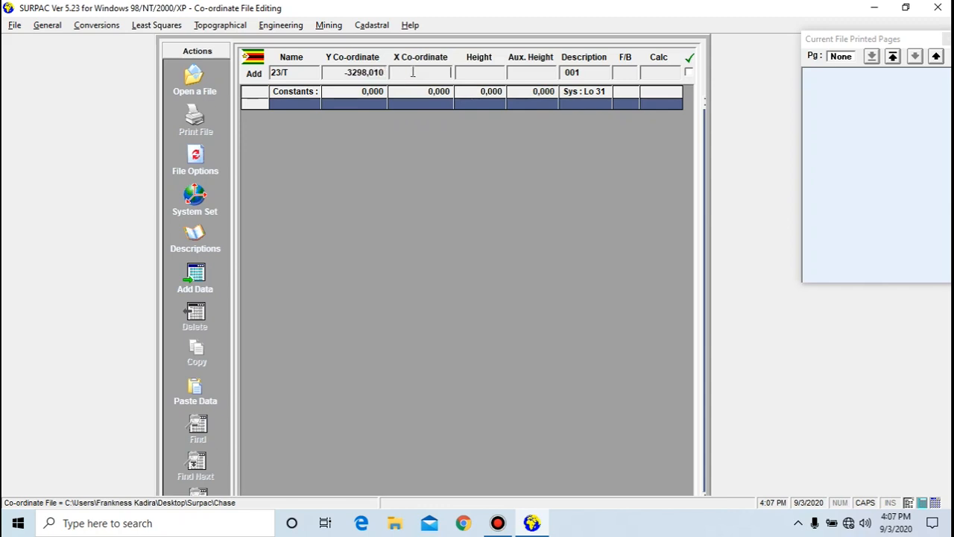
type("19660")
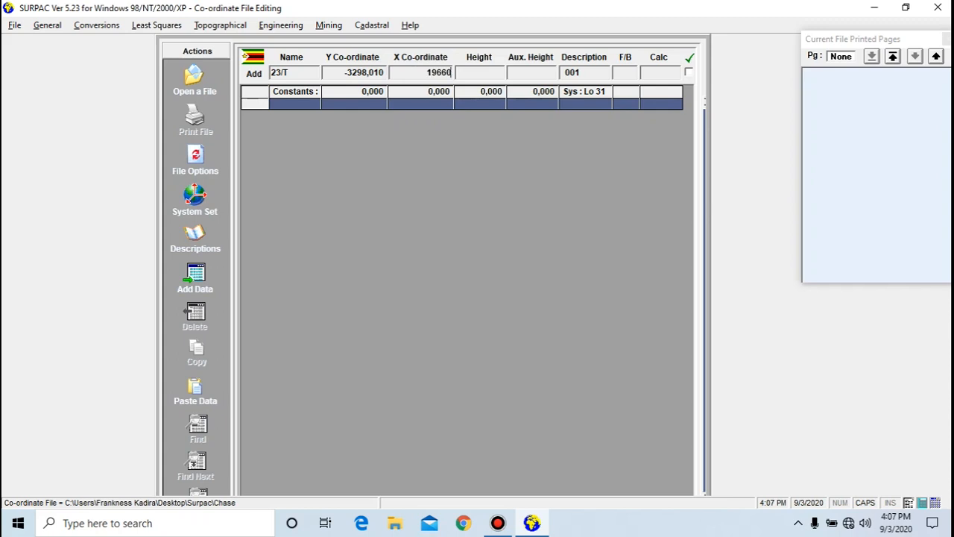
type("83")
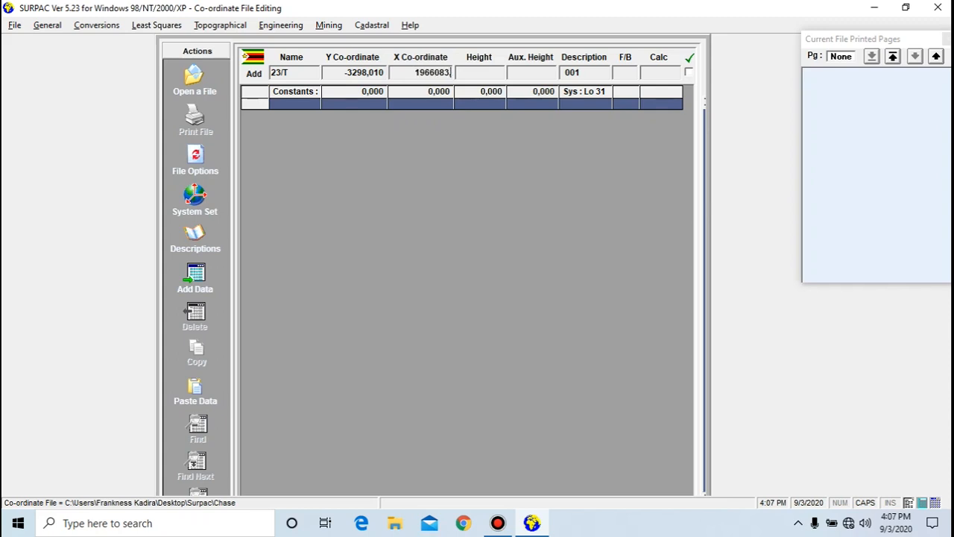
type(",54")
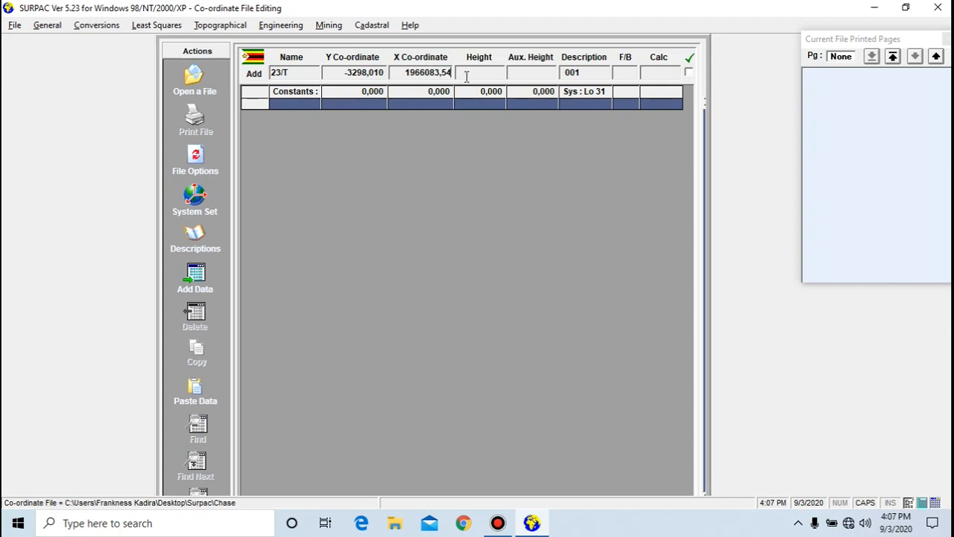
type("0")
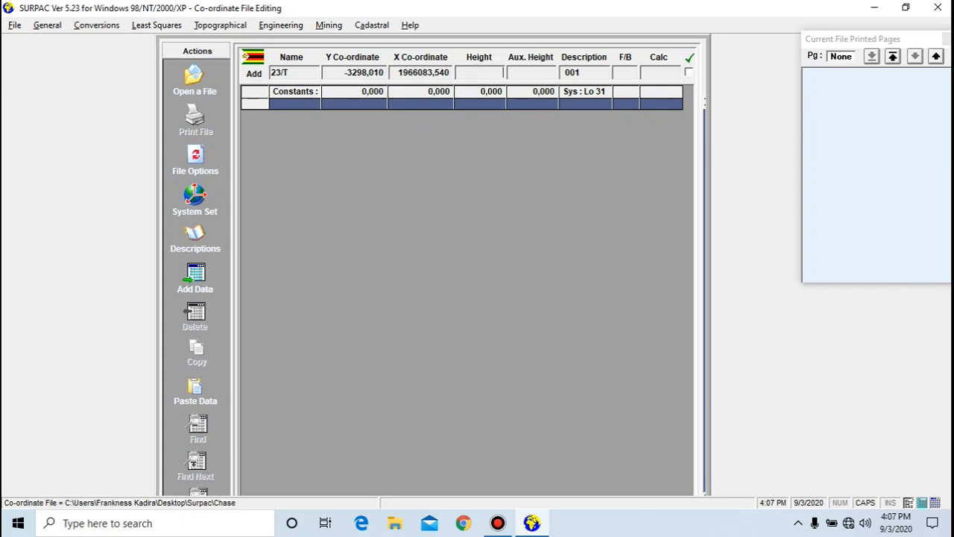
type("157")
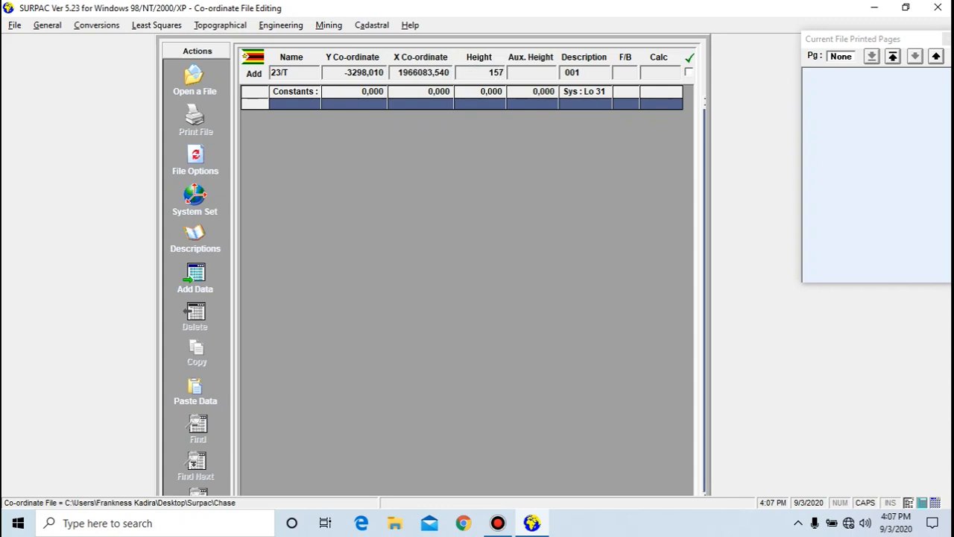
type("1")
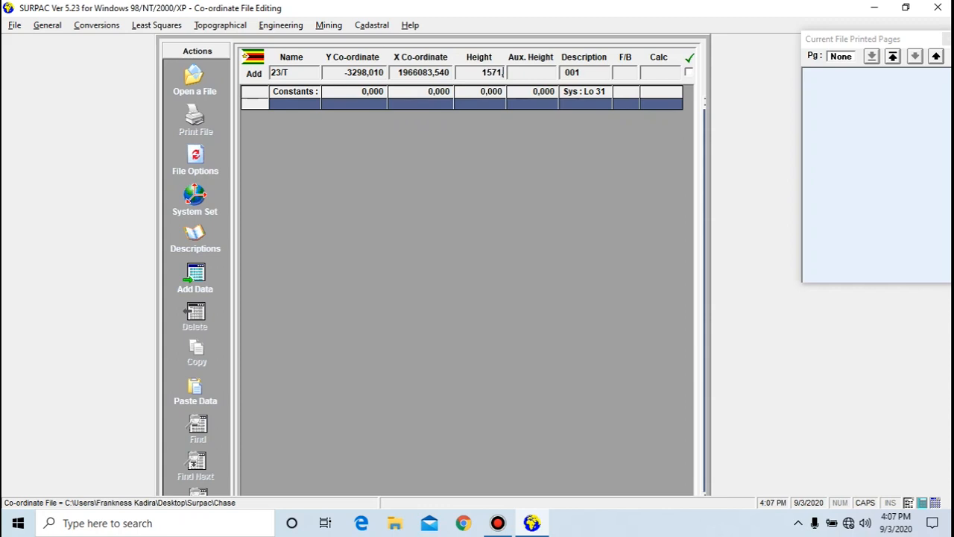
type(",6")
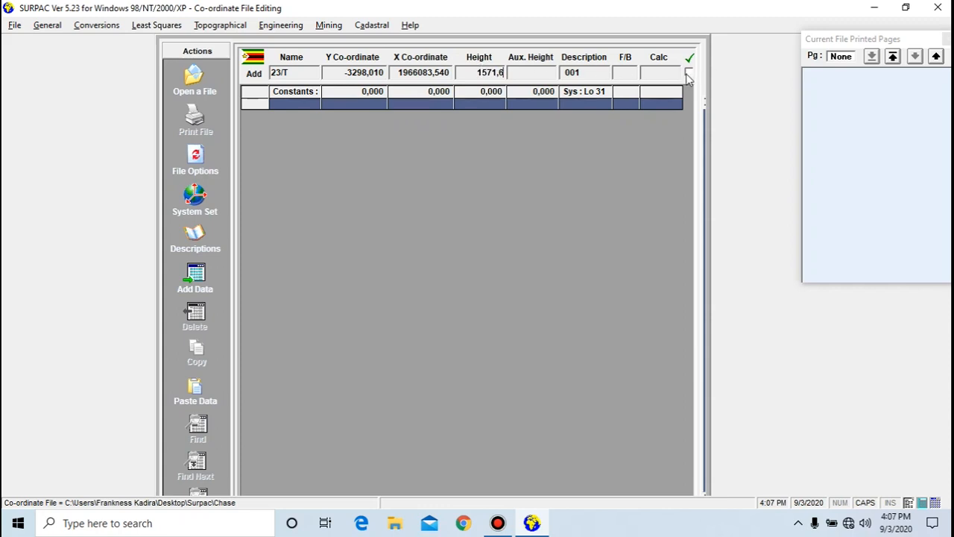
- Store the 23/T record as the first point in the Chase file
left_click(689, 72)
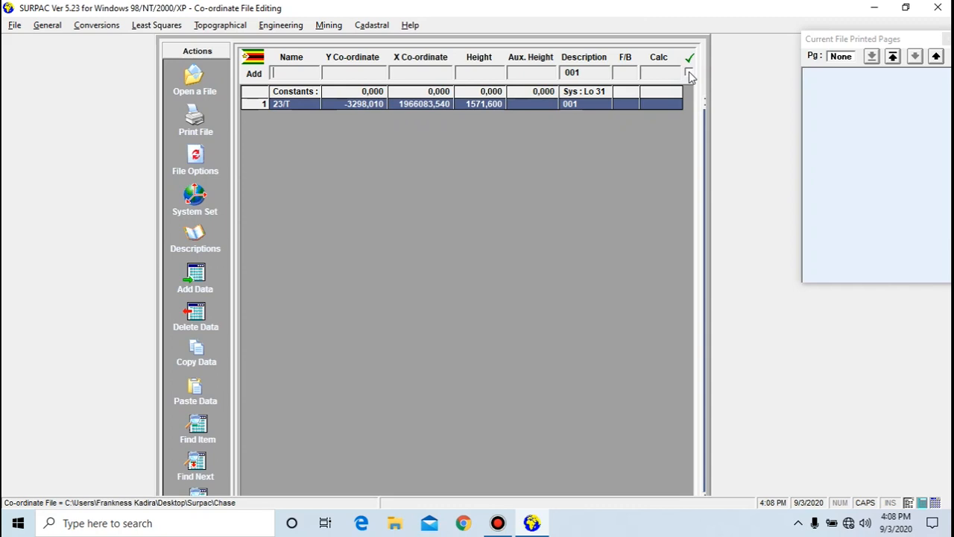
- Name the second point TSM1074 and give it Y -4026,39
type("TS")
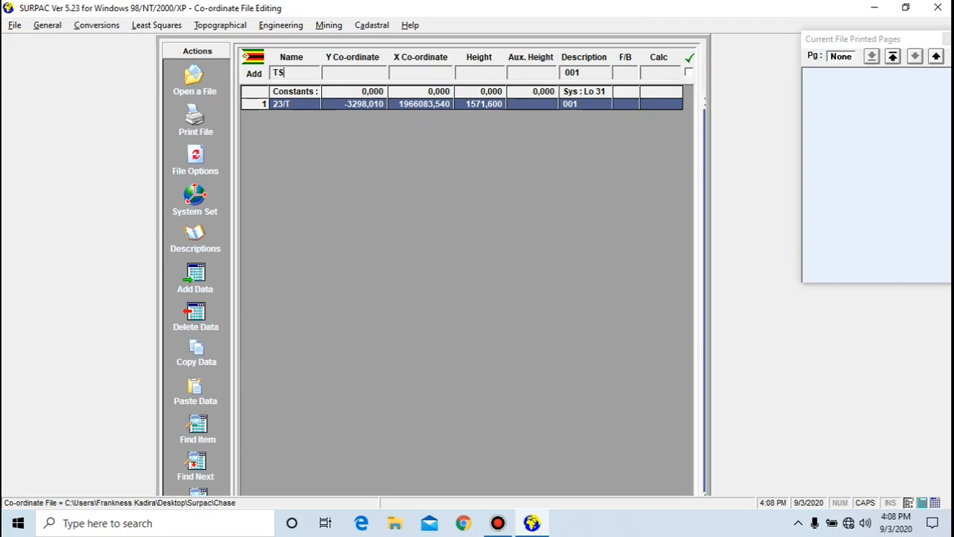
type("M107")
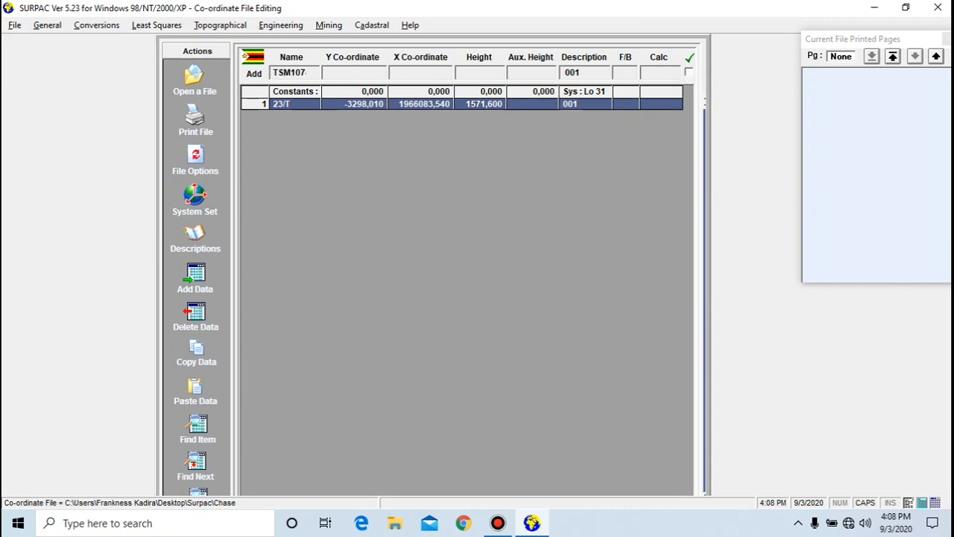
type("4")
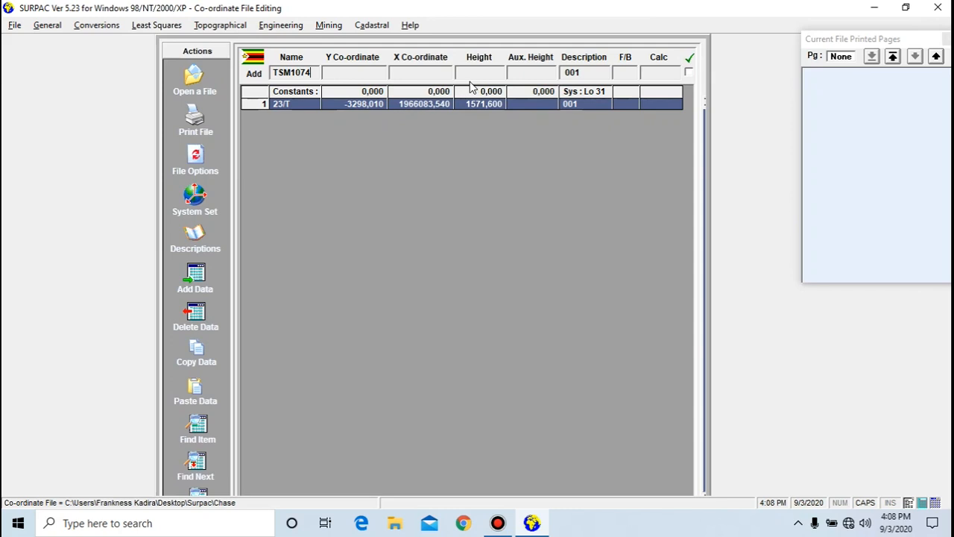
left_click(355, 72)
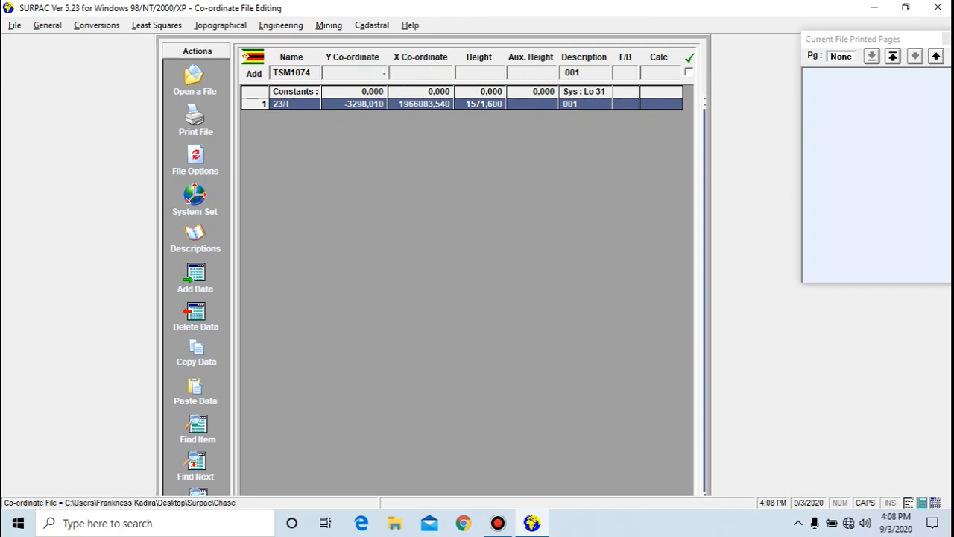
type("-402")
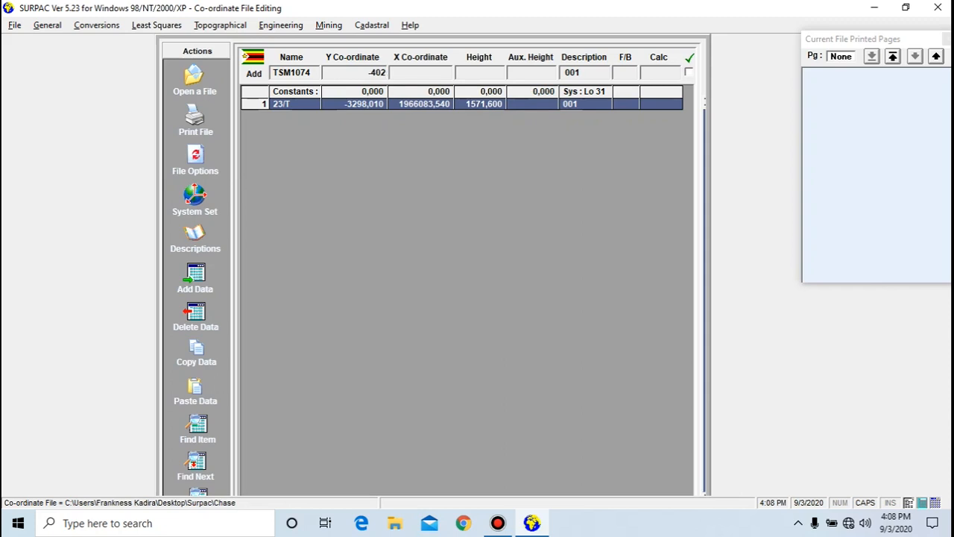
type("6,")
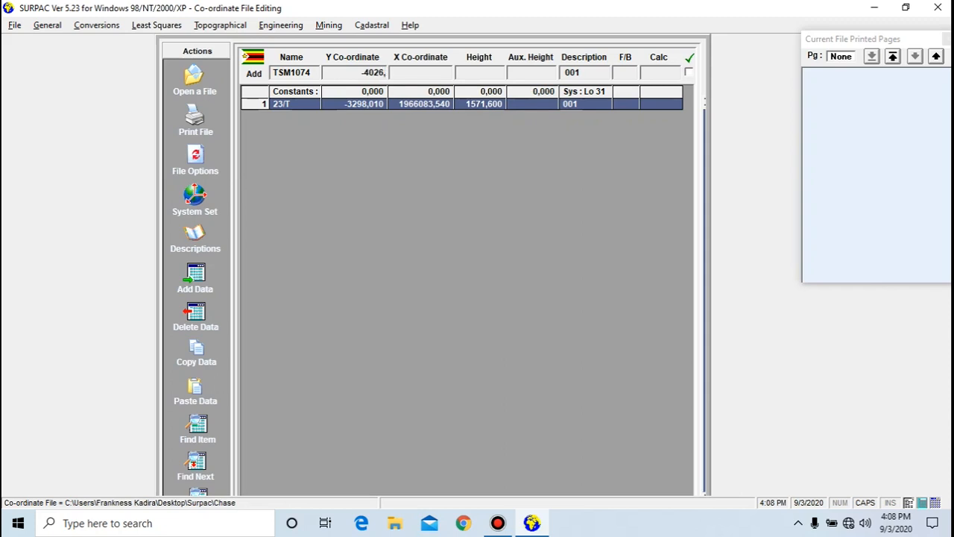
type("39")
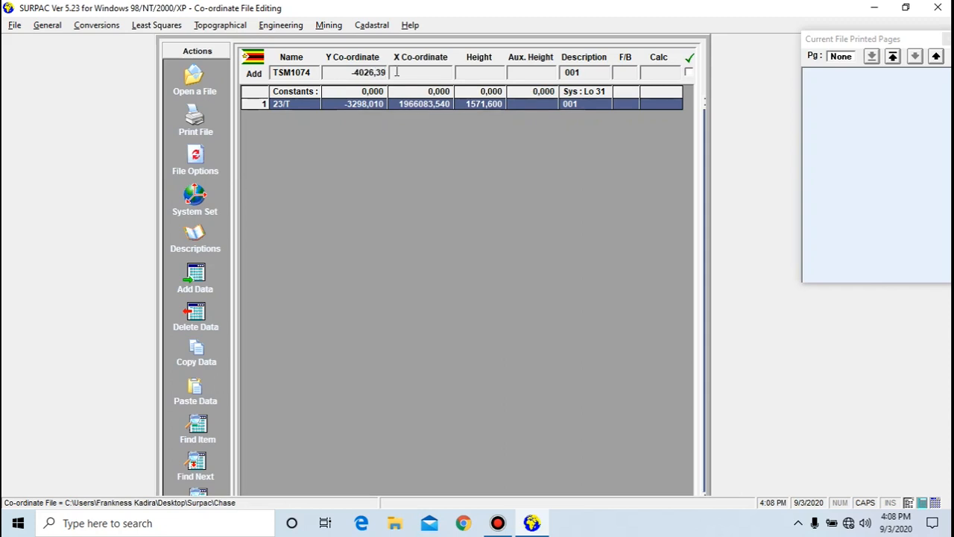
- Complete TSM1074 with X 1966147,53 and height 1517,86 and add it
type("196")
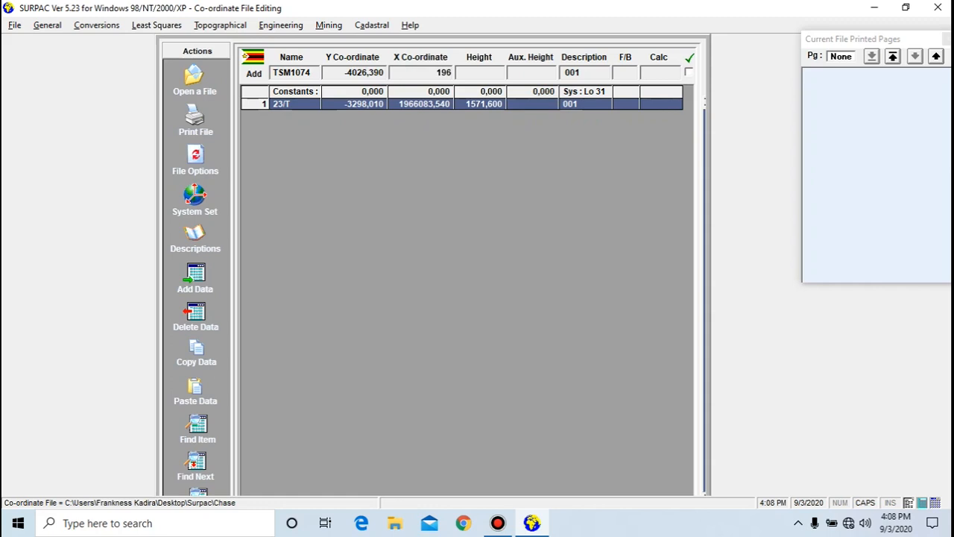
type("1966147")
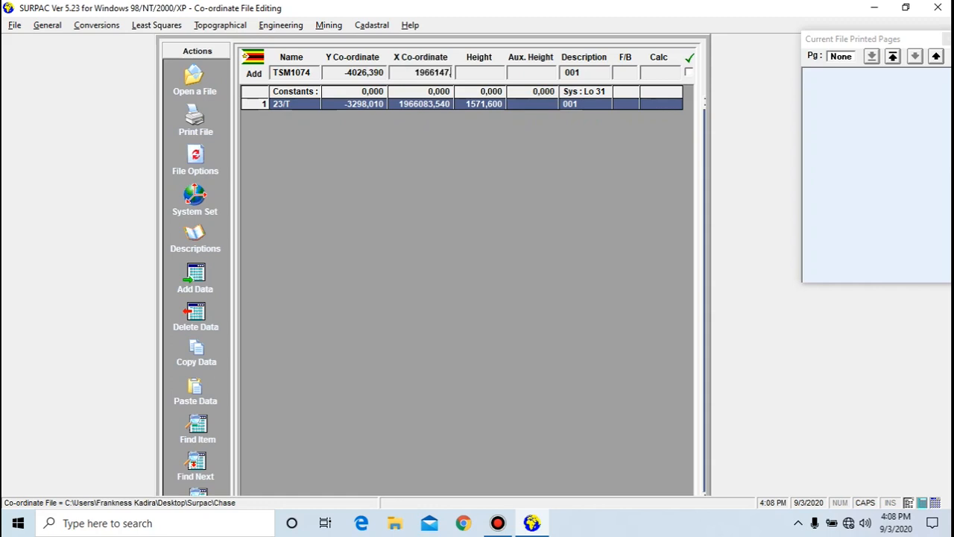
type("530")
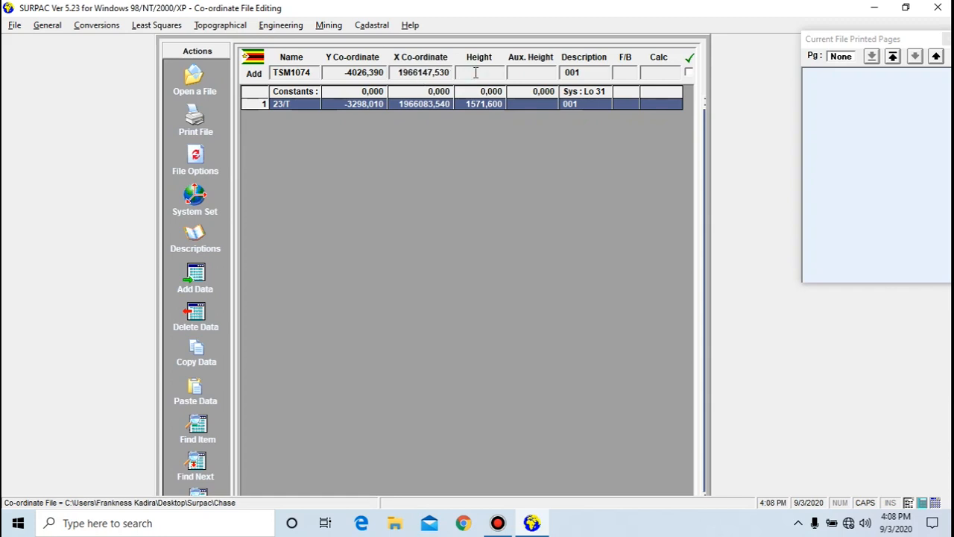
type("1517,")
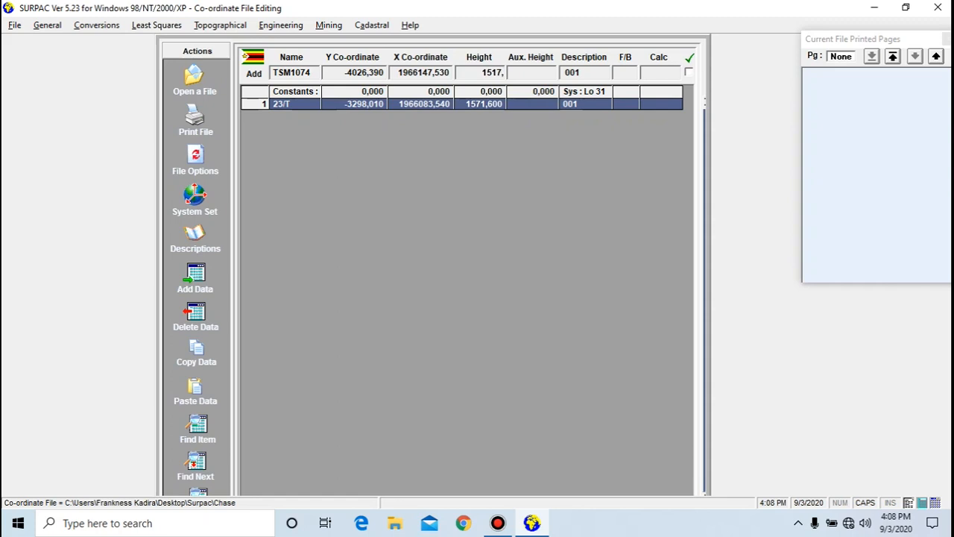
type("8")
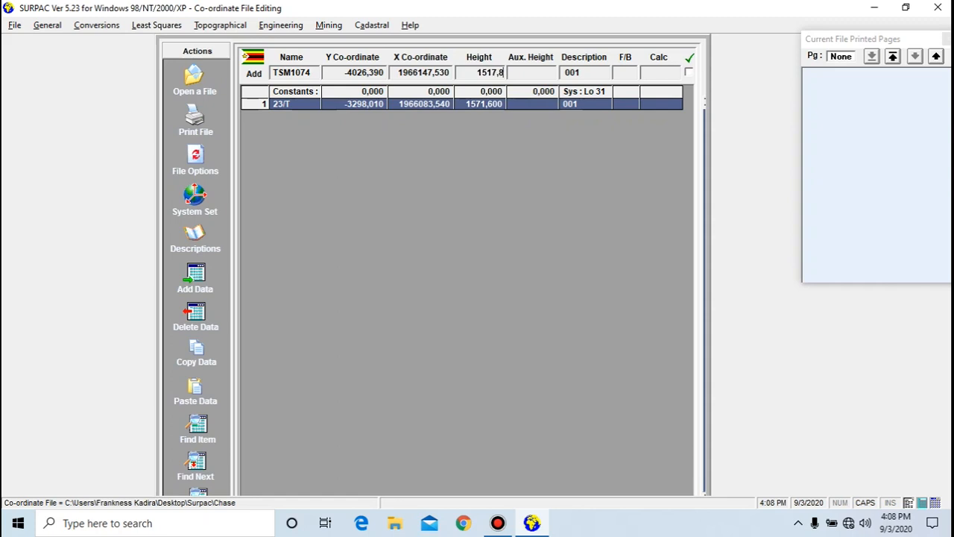
type("6")
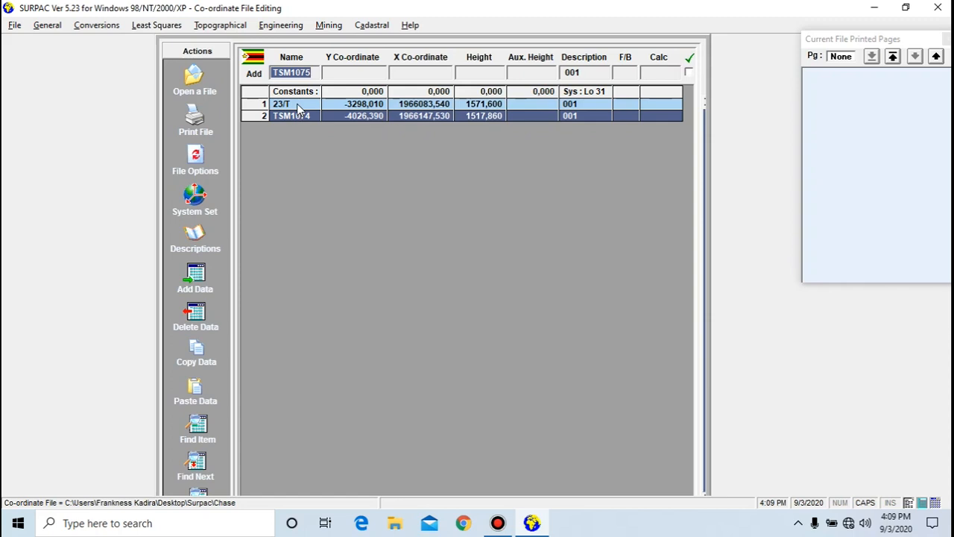
mouse_move(301, 119)
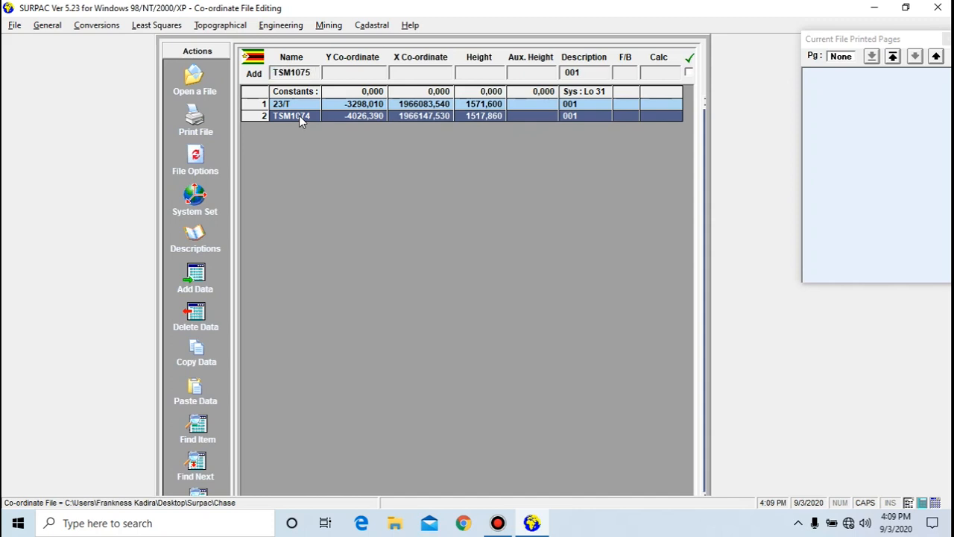
- Rename the suggested point to TSM1077 with Y -3791,28 and X 1966143,45
key("Backspace")
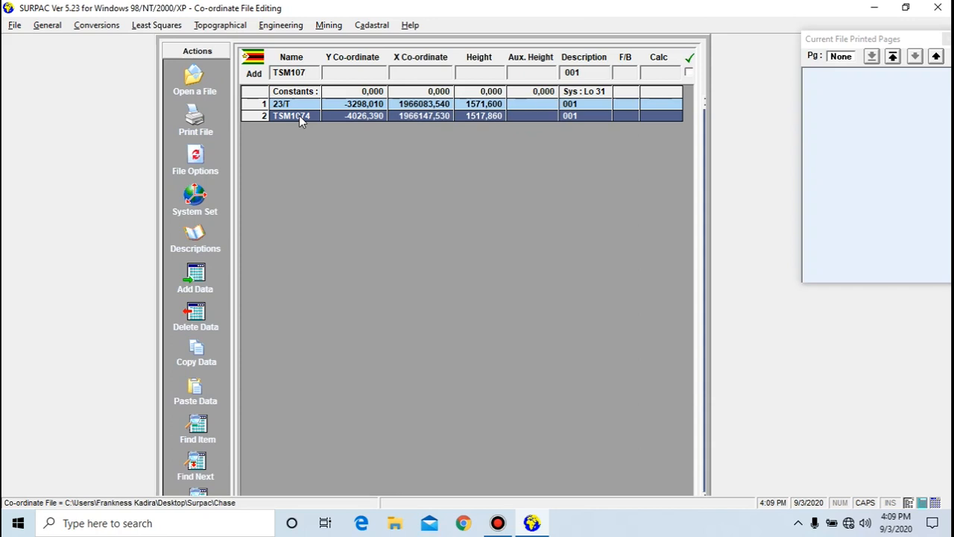
type("7")
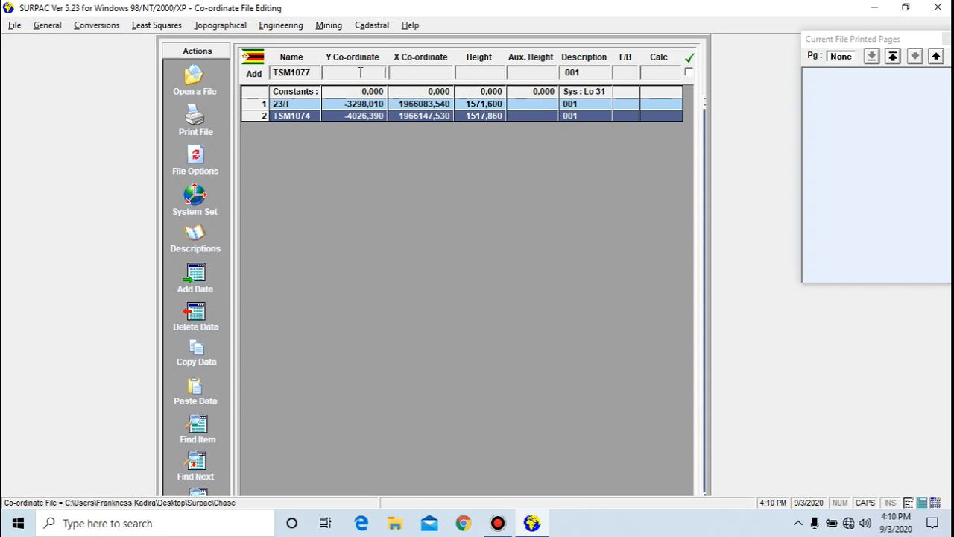
type("-3")
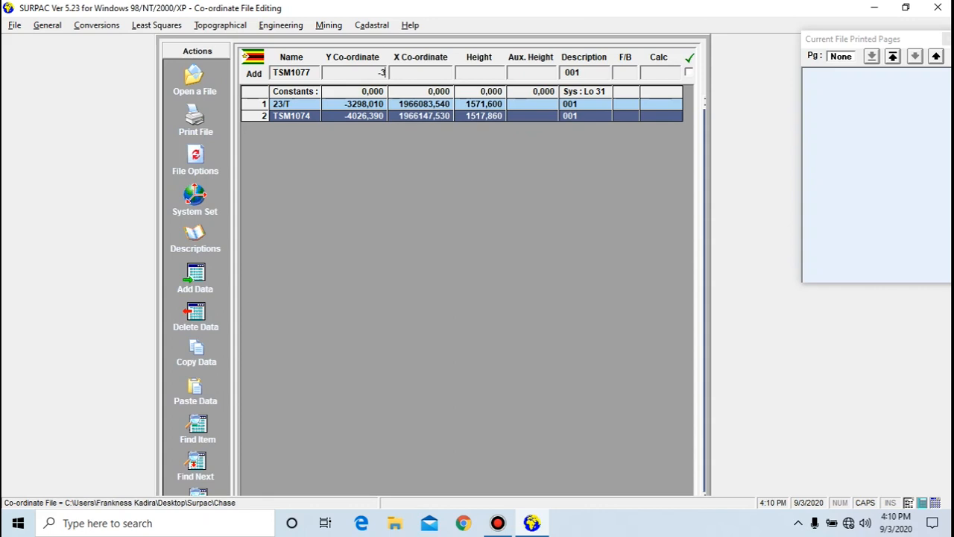
type("791")
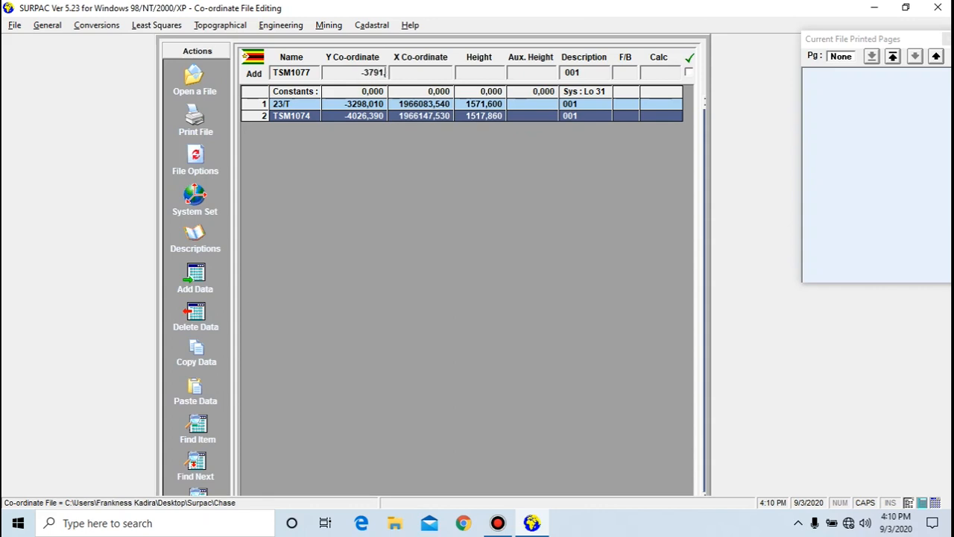
type(",280")
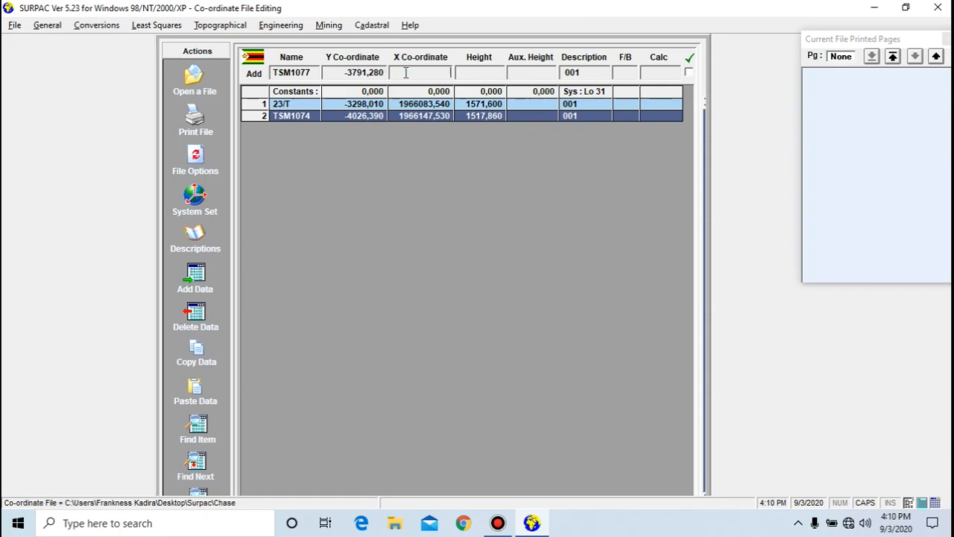
type("1966143")
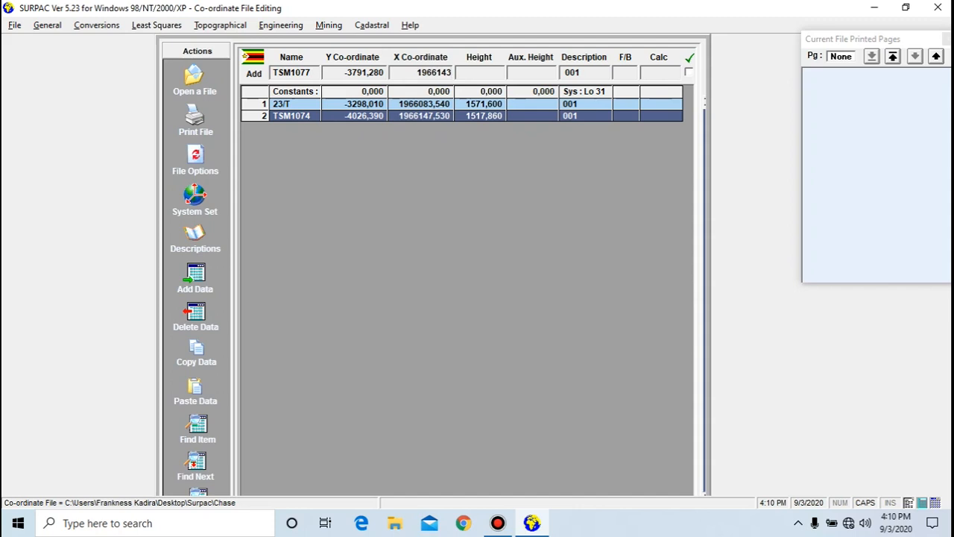
type(",45")
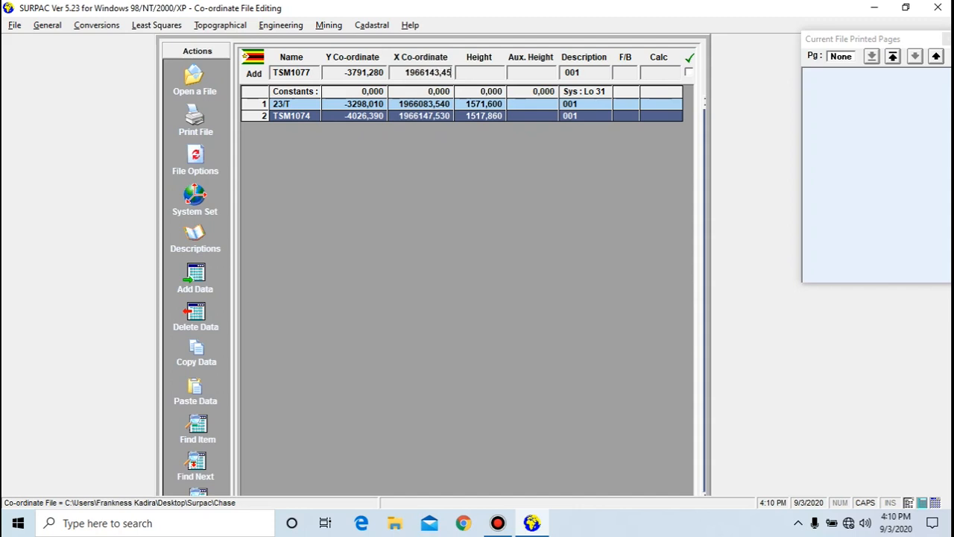
- Give TSM1077 the height 1522,58 and append it as the third point
left_click(480, 72)
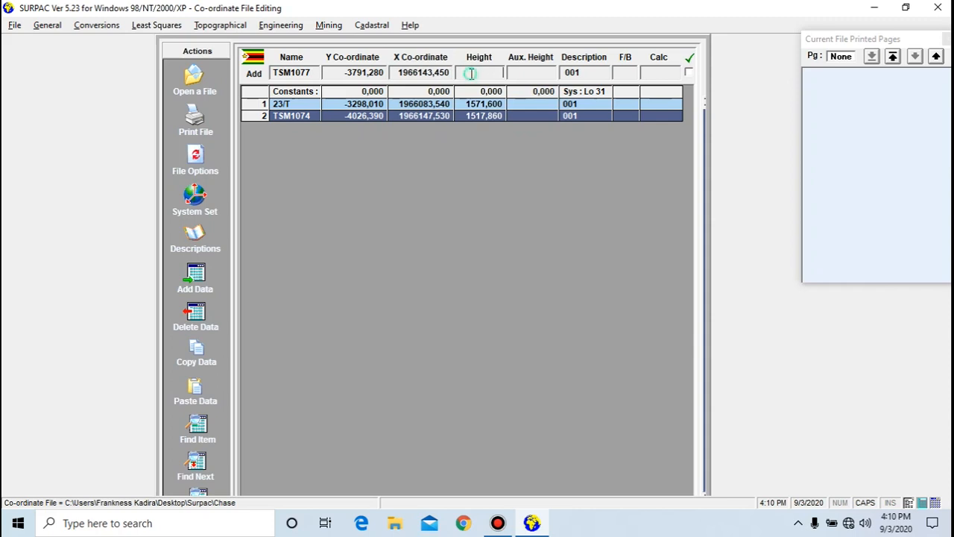
type("15")
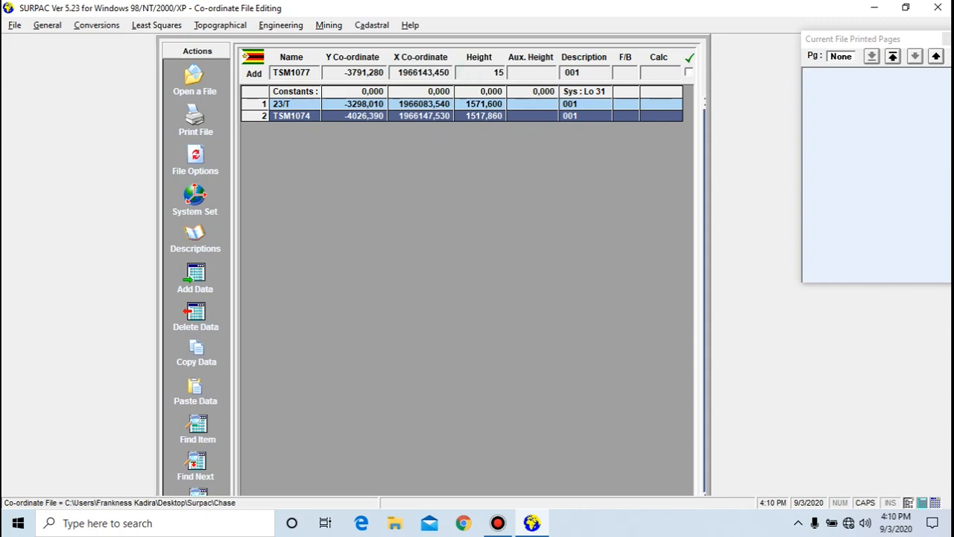
type("1522,")
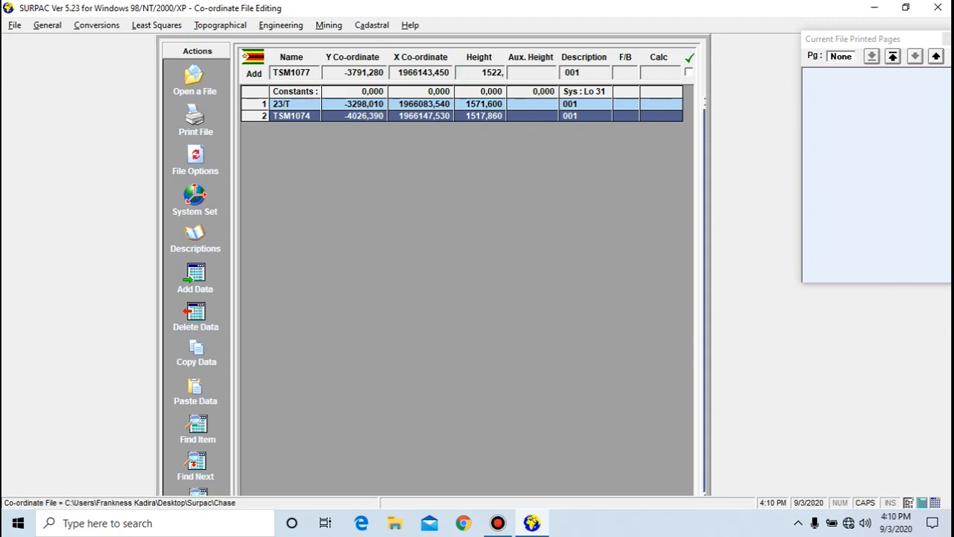
type("5")
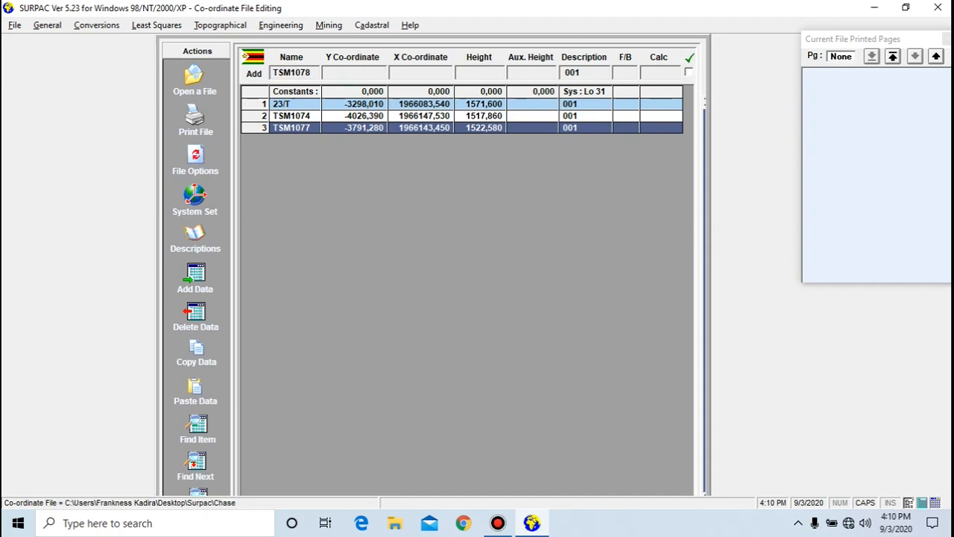
- Add TSM1078 with Y -3778,39, X 1966326,78 and height 1528,03 as row 4
type("-377")
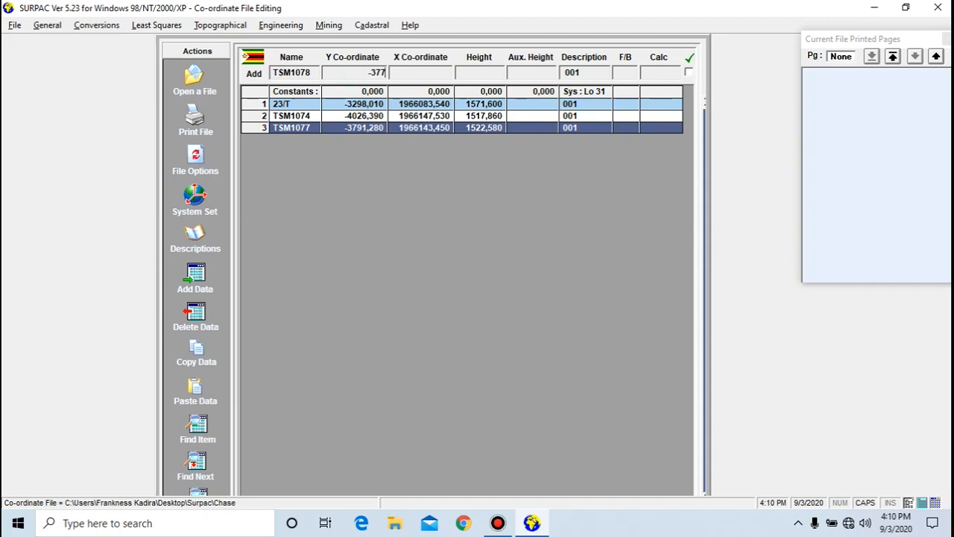
type("78,")
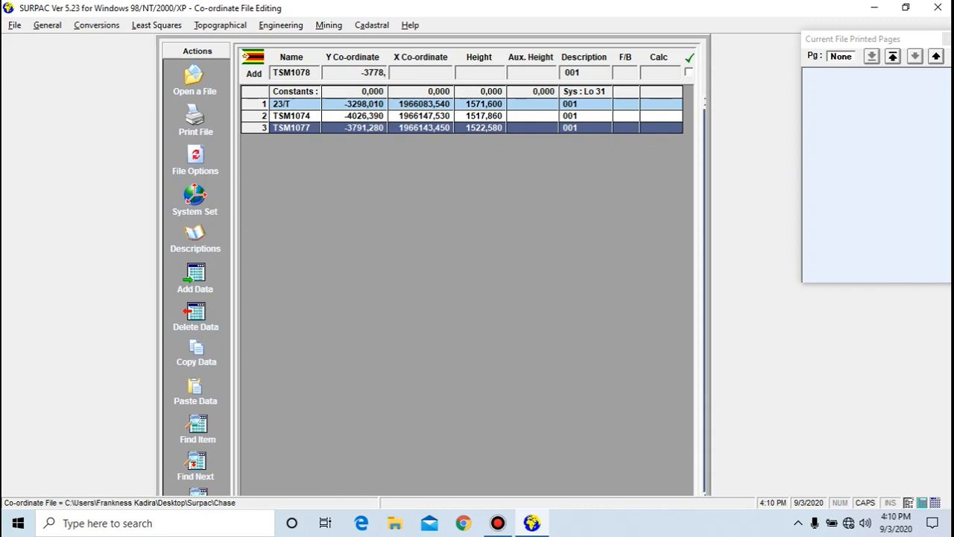
type("38")
left_click(421, 71)
type("1966326")
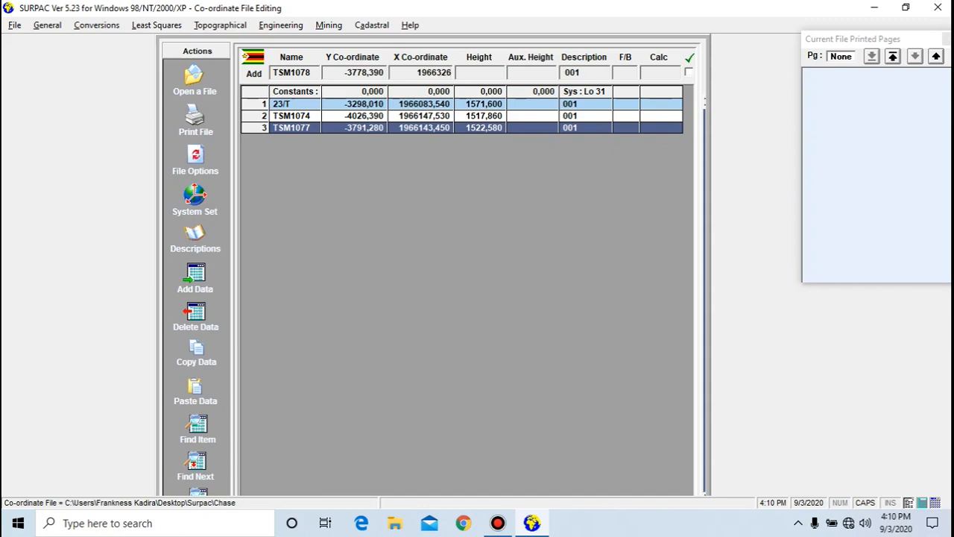
type(",78")
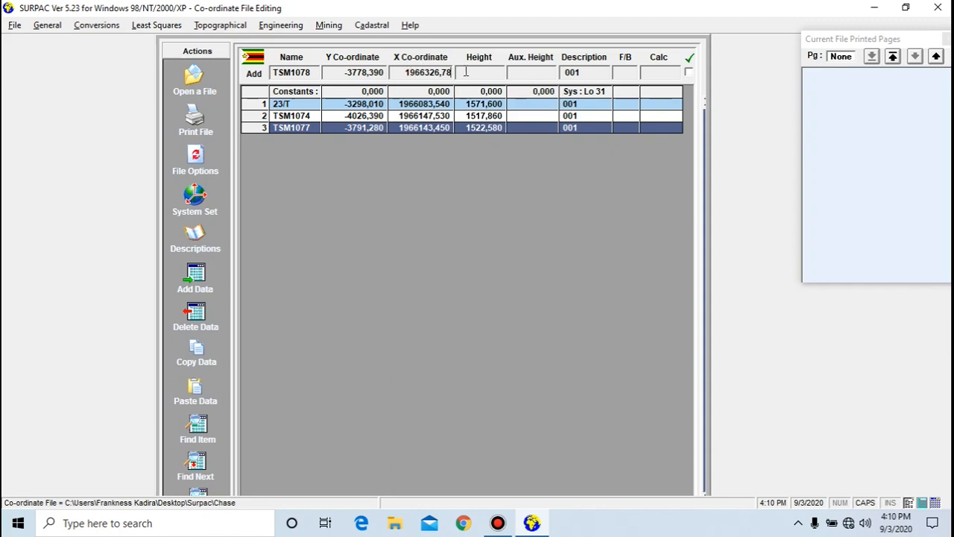
type("1528")
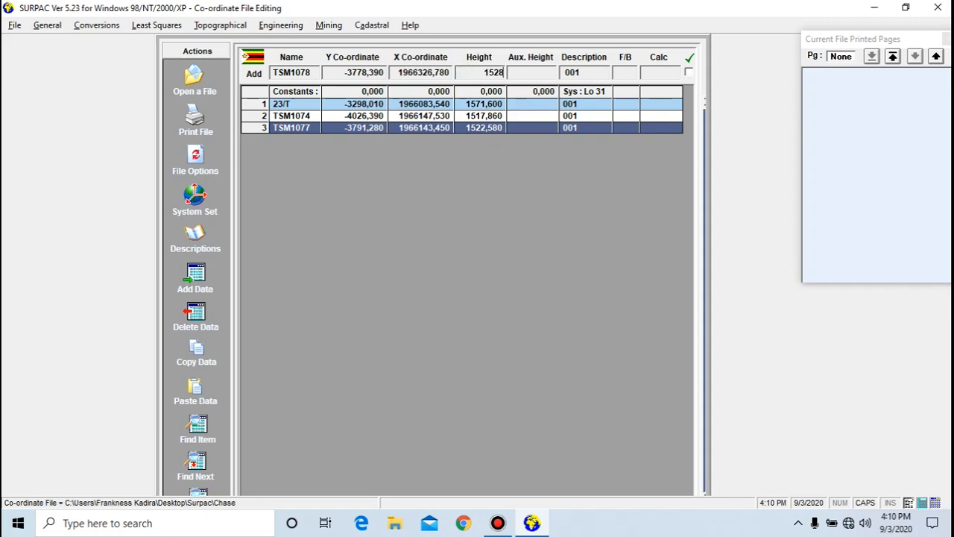
type(",03")
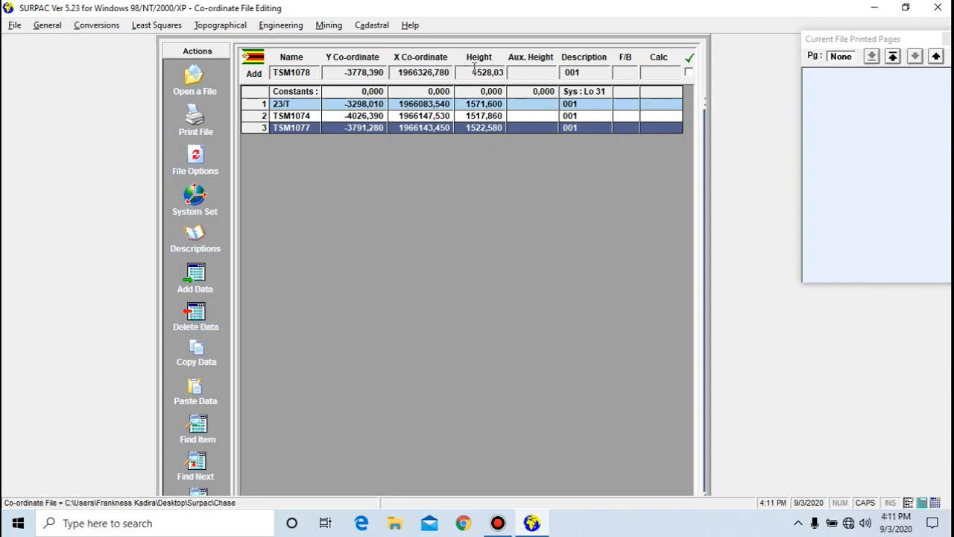
left_click(688, 72)
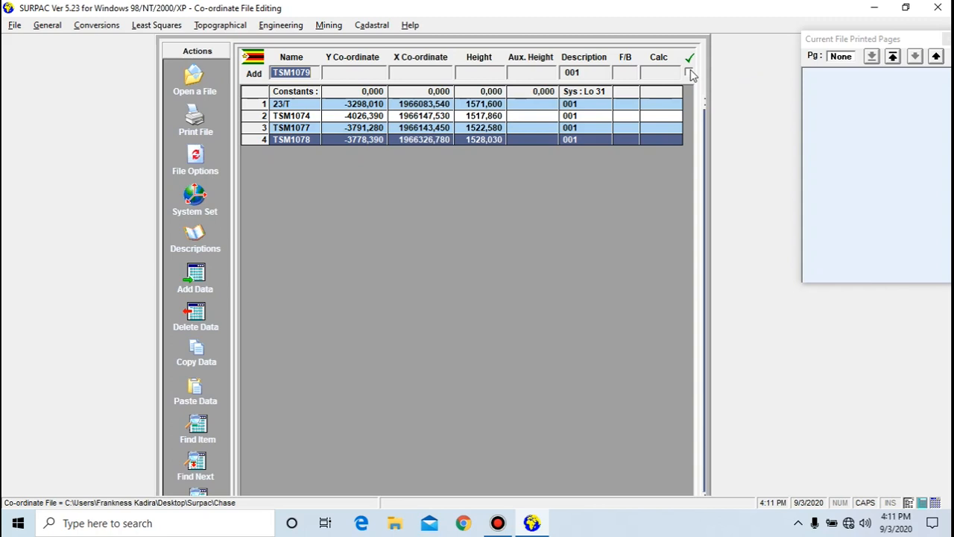
- Open a Working Plan from the Cadastral menu for the four Chase points
left_click(290, 127)
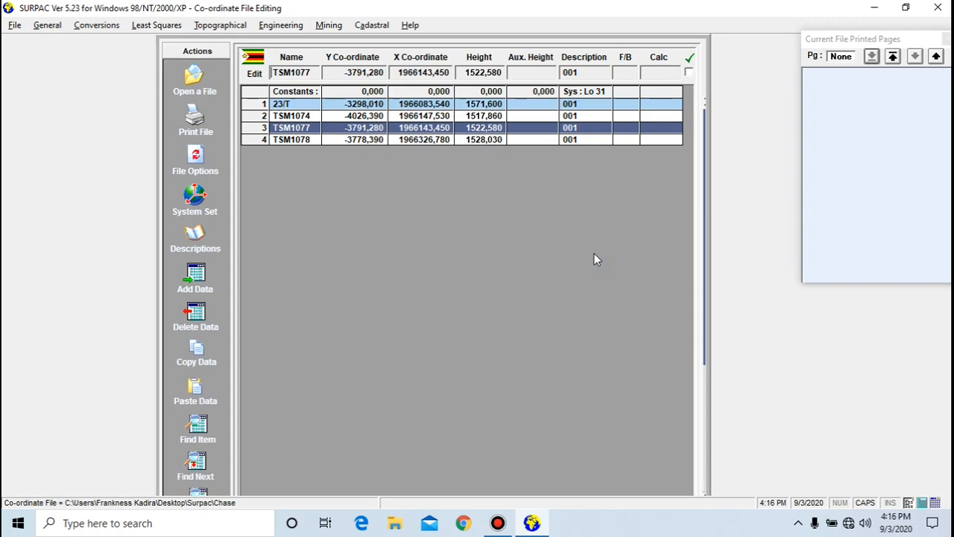
mouse_move(372, 23)
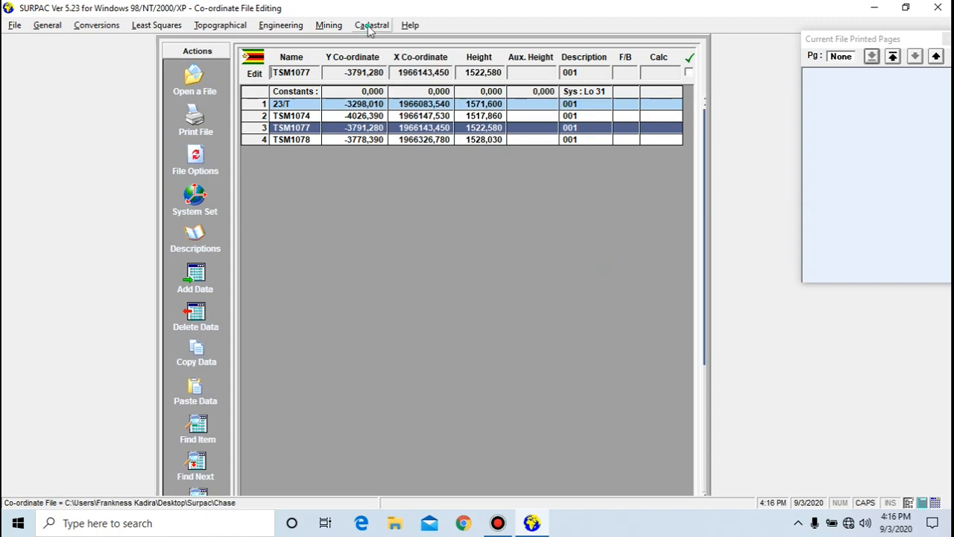
left_click(371, 24)
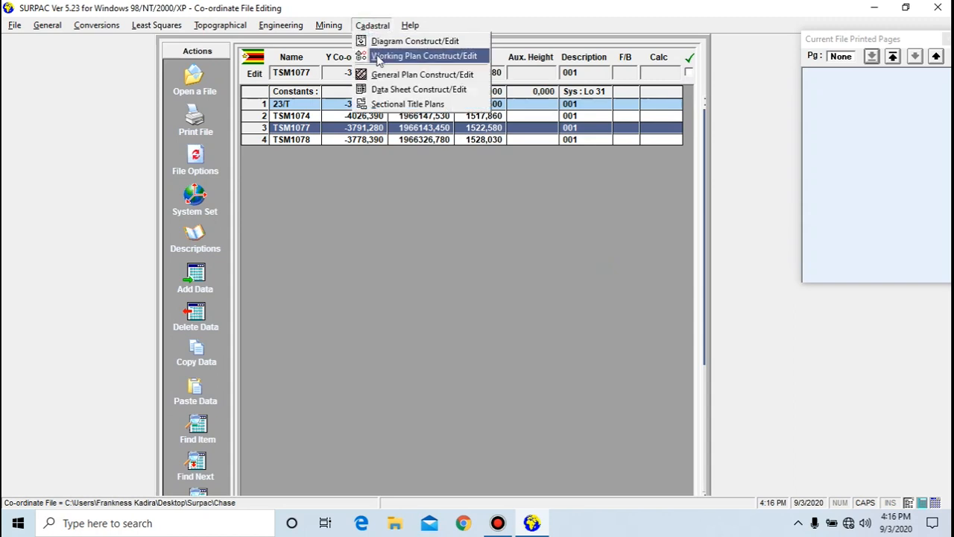
left_click(423, 56)
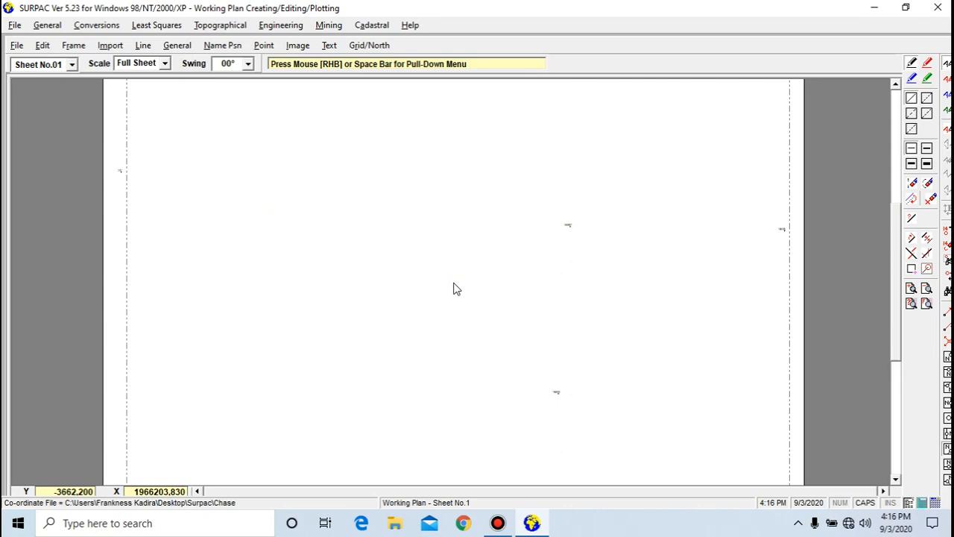
mouse_move(131, 194)
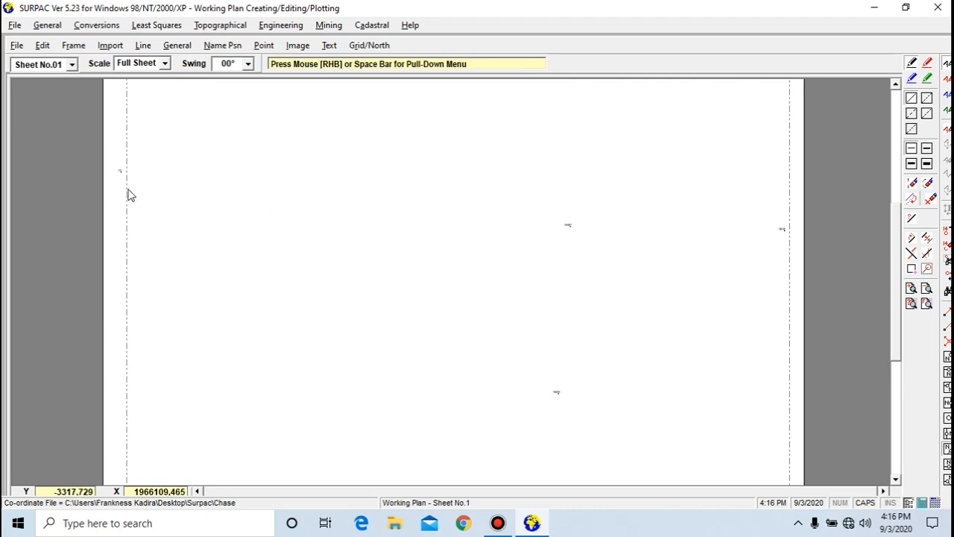
mouse_move(426, 217)
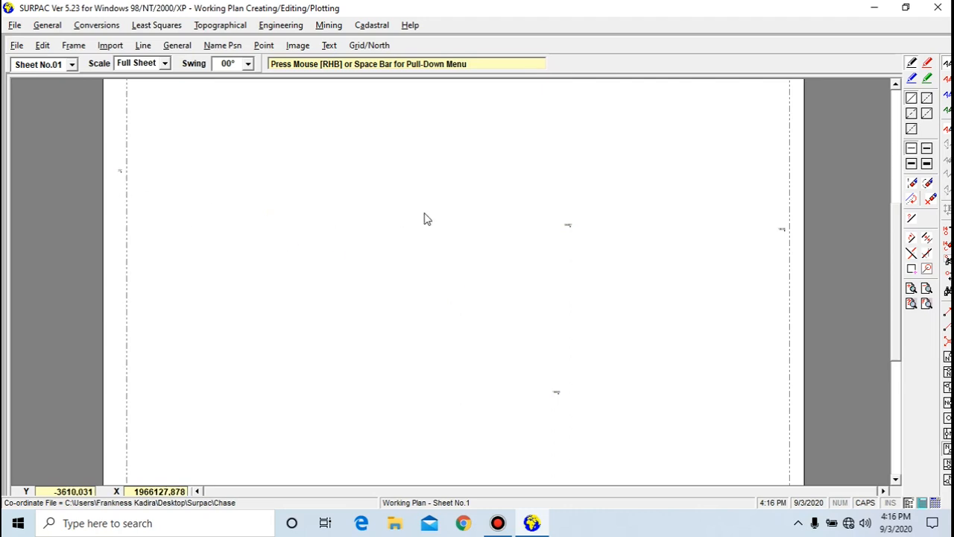
mouse_move(715, 232)
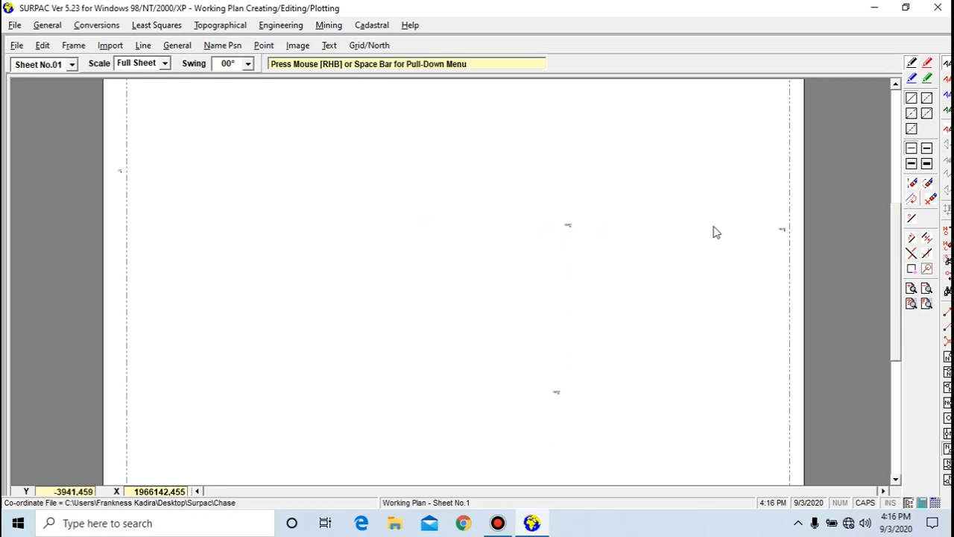
mouse_move(554, 402)
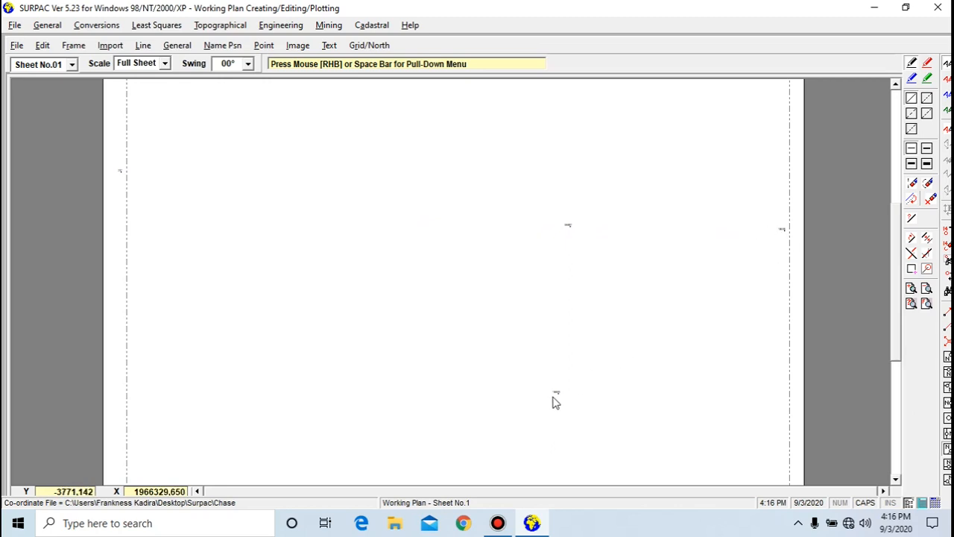
mouse_move(560, 397)
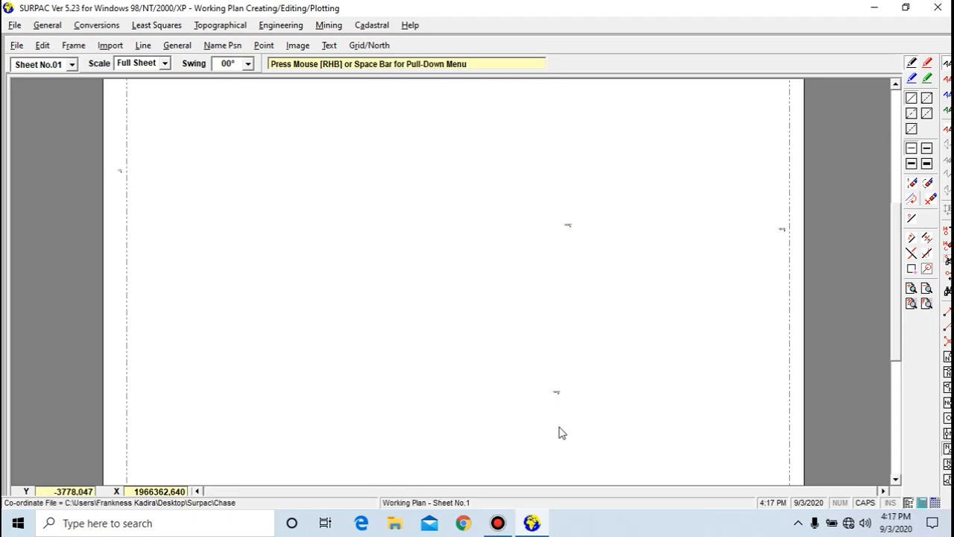
mouse_move(554, 425)
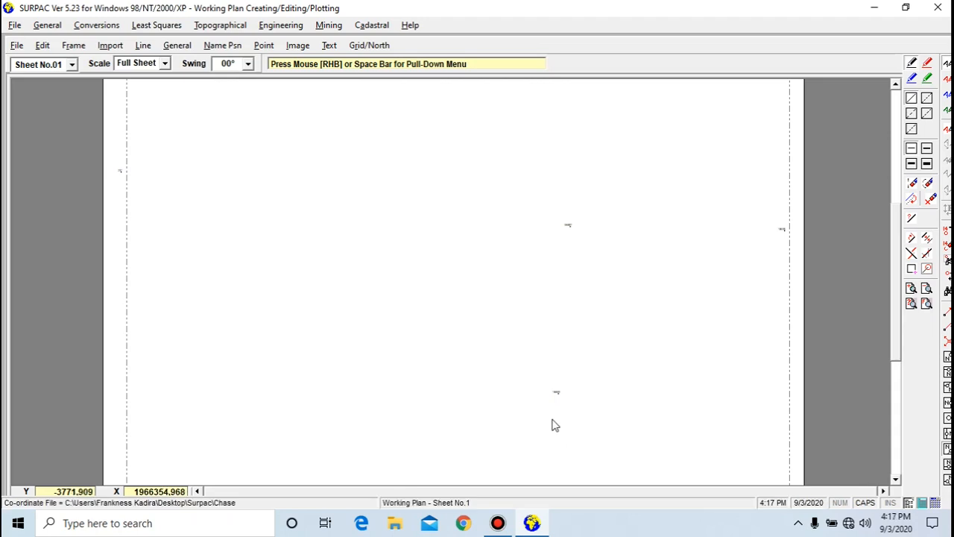
mouse_move(27, 80)
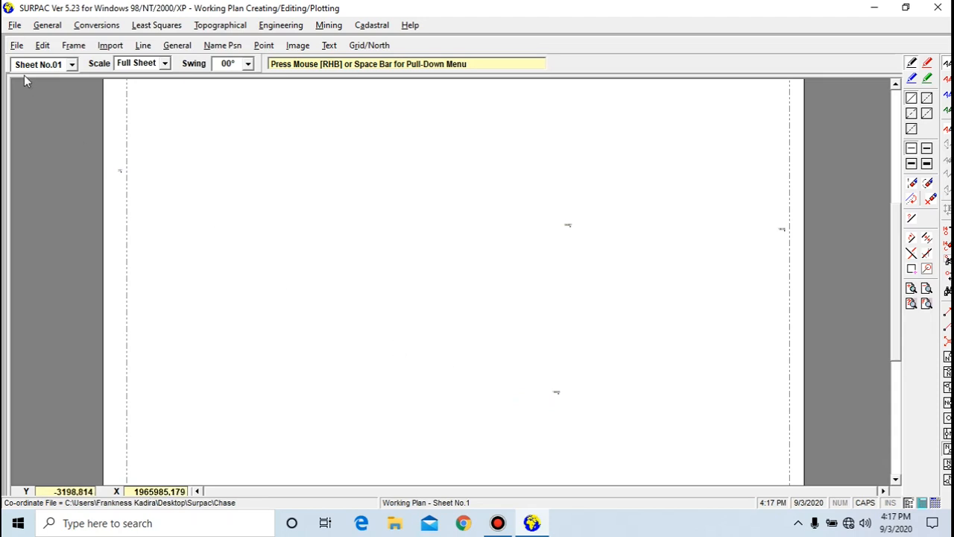